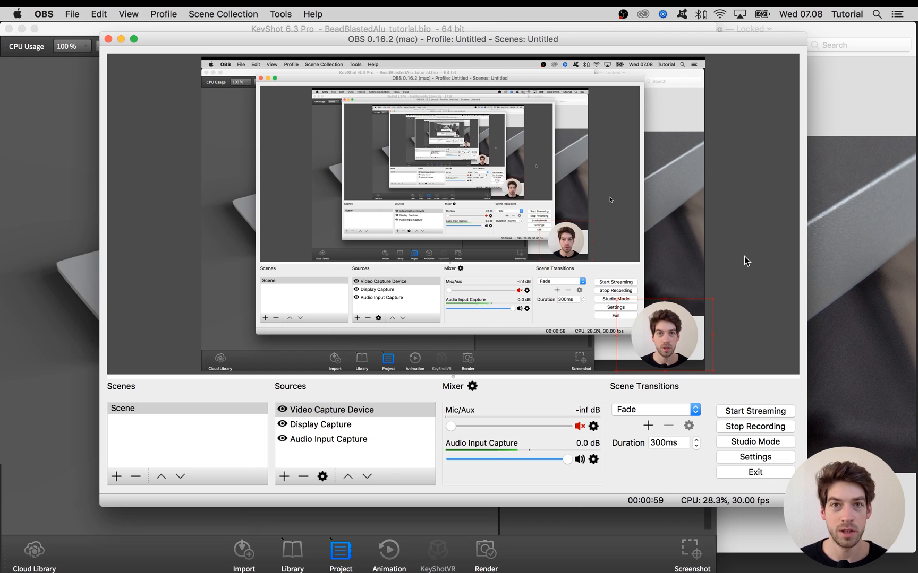
mouse_move(472, 11)
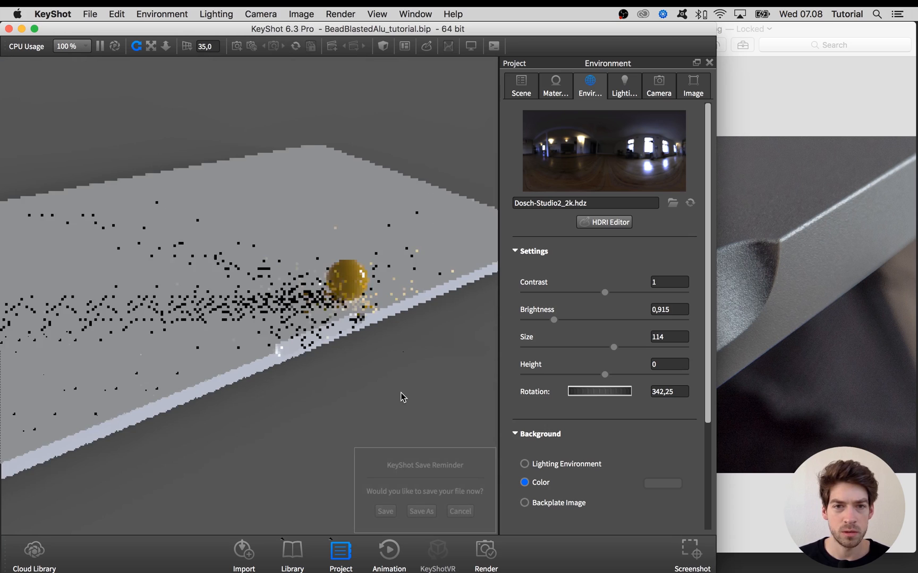
Open the Material Graph for Bead Blasted Aluminum and place it beside the KeyShot viewport.
left_click(460, 510)
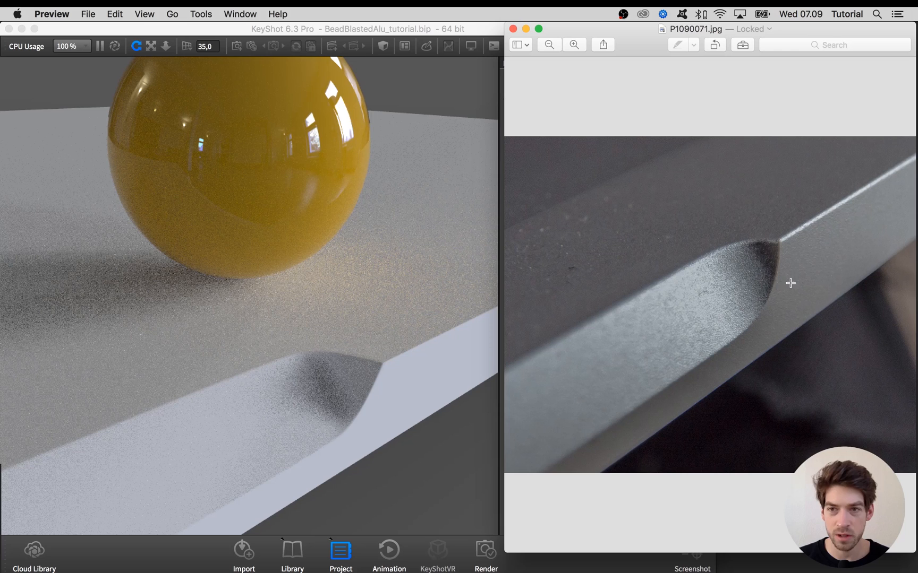
mouse_move(745, 256)
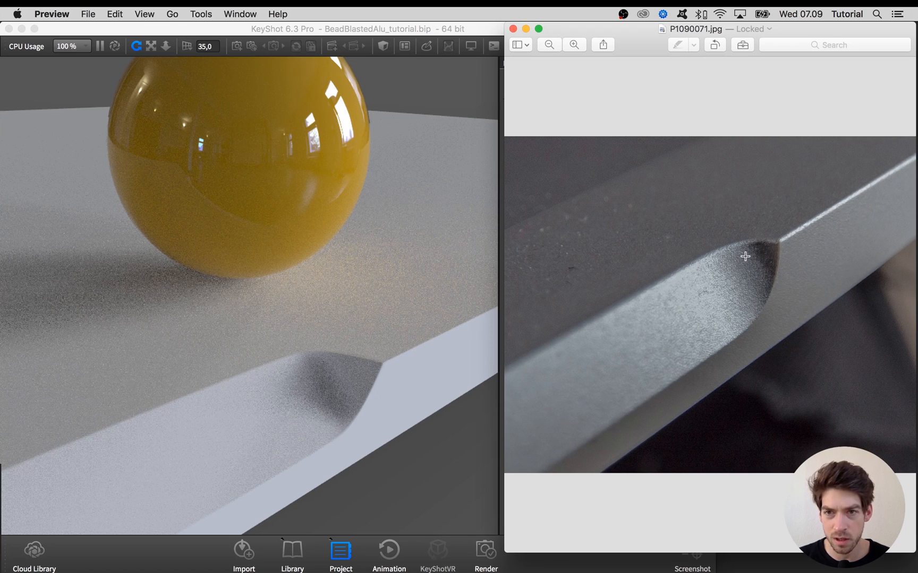
mouse_move(777, 263)
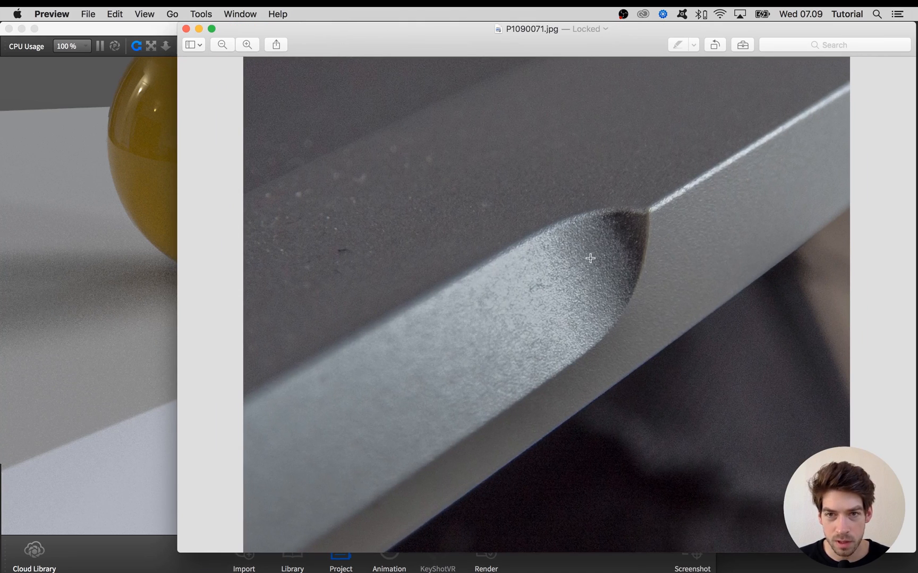
mouse_move(593, 243)
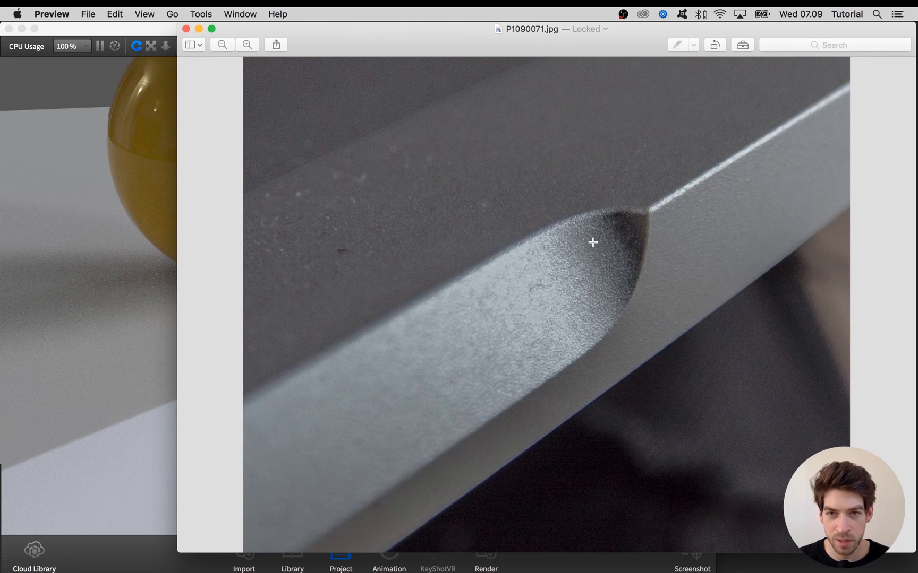
mouse_move(705, 203)
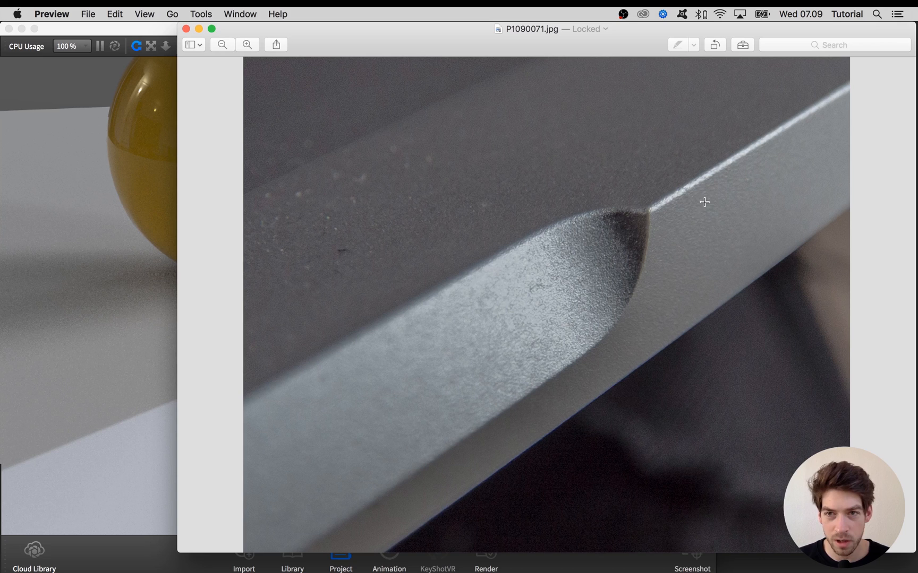
mouse_move(679, 328)
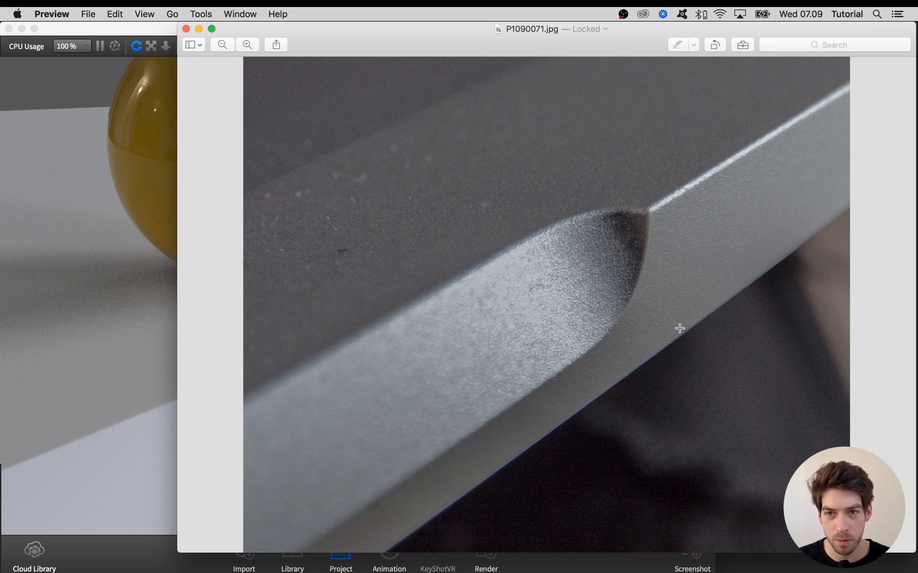
mouse_move(608, 232)
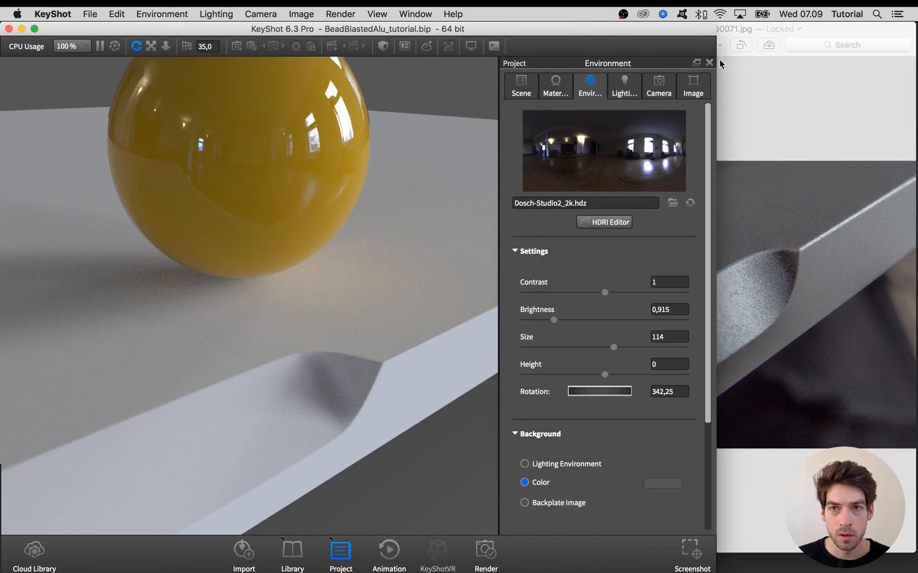
left_click(554, 85)
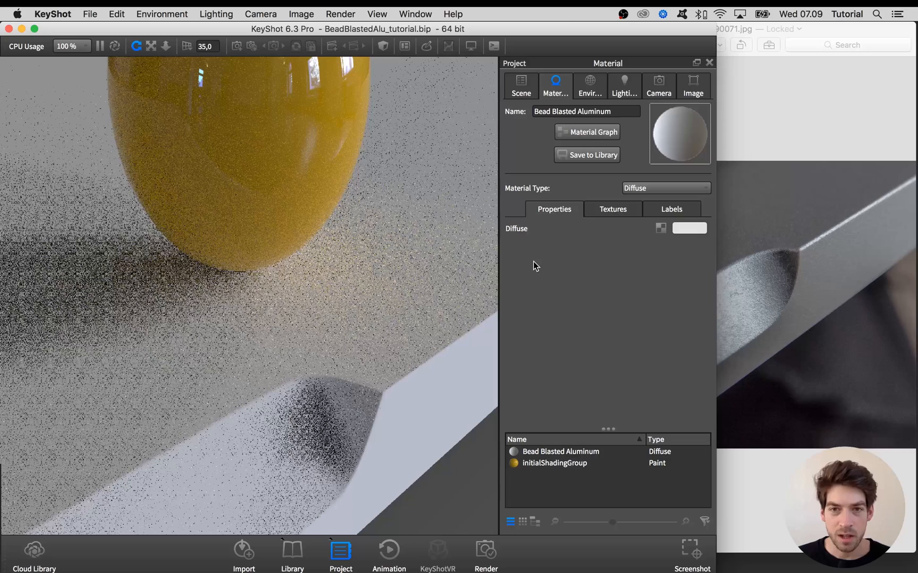
left_click(592, 131)
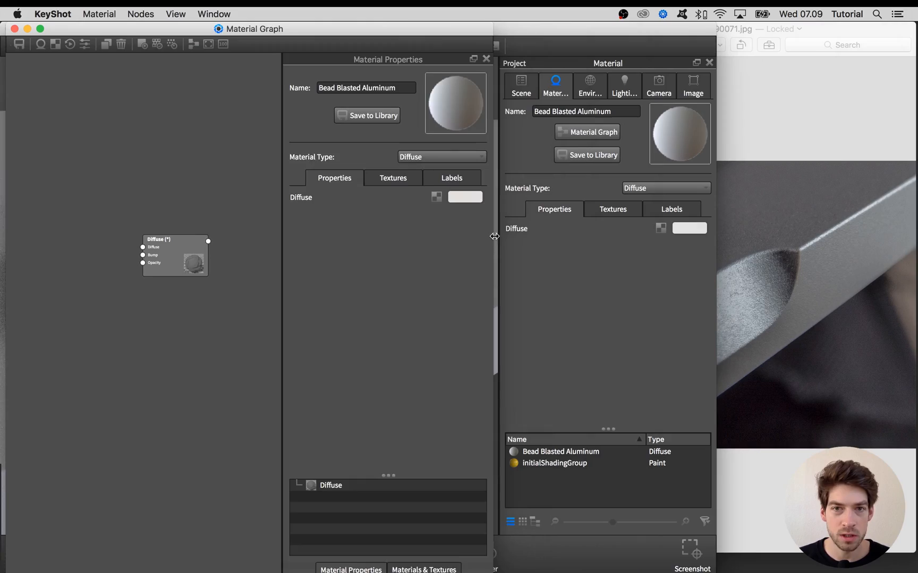
left_click(485, 58)
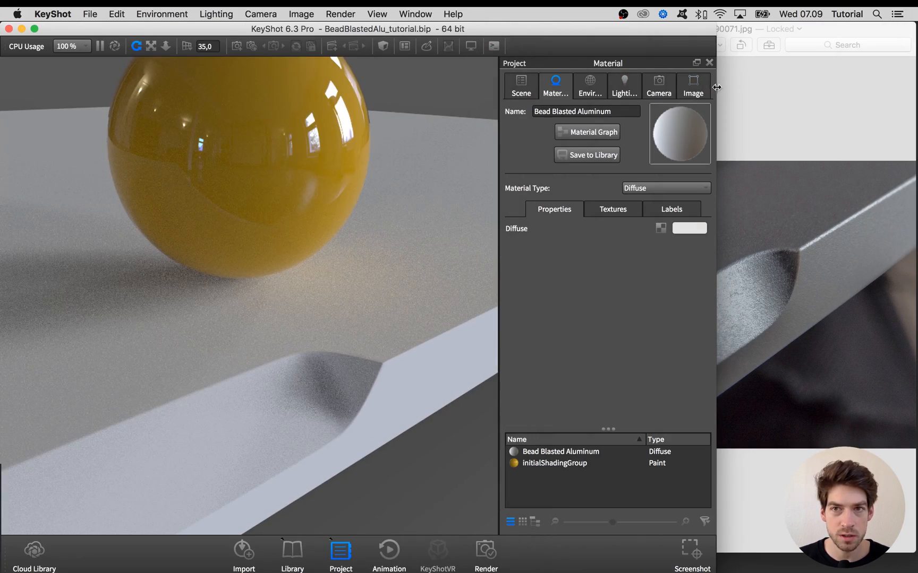
left_click(708, 62)
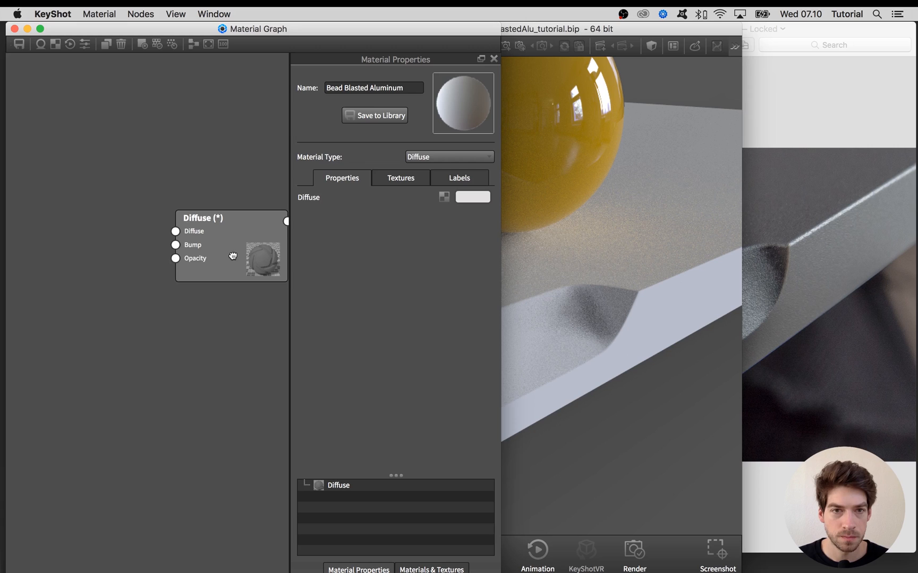
Set Material Type to Metal and give it the warm light-grey colour RGB 224/221/211.
left_click_drag(202, 218, 188, 225)
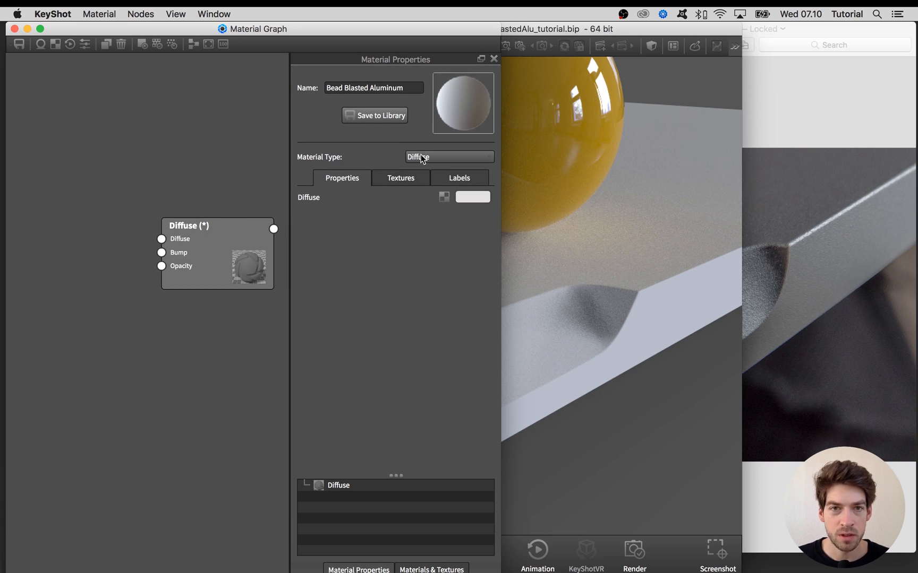
left_click(448, 157)
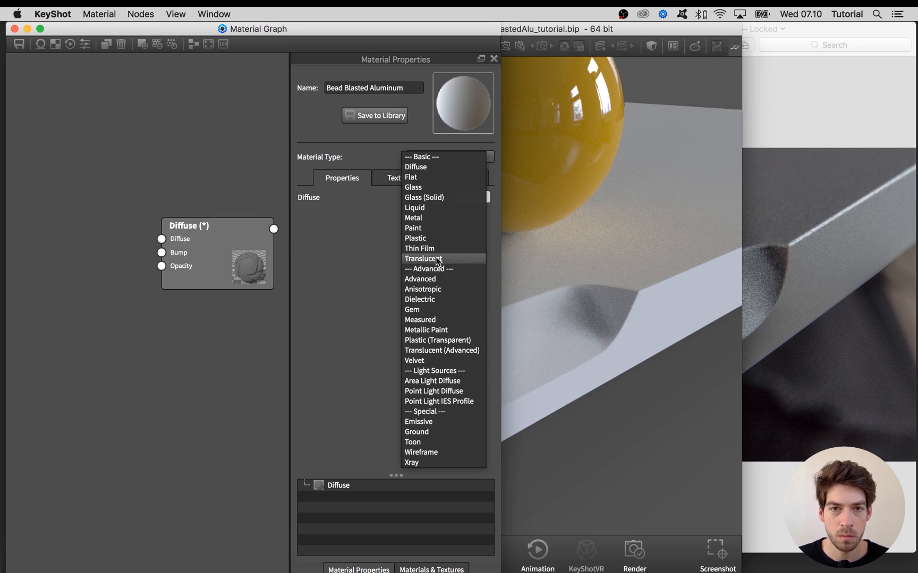
left_click(412, 218)
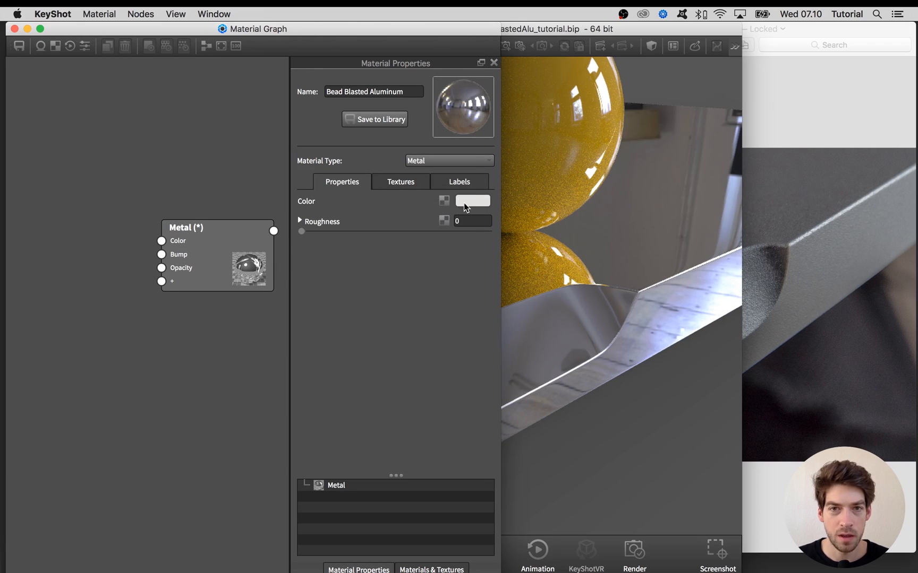
left_click(472, 201)
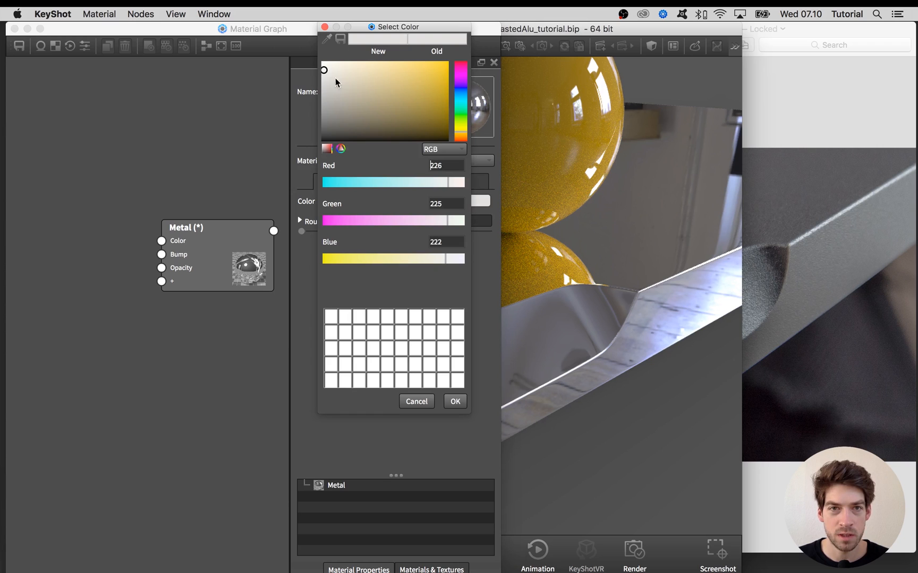
left_click(326, 70)
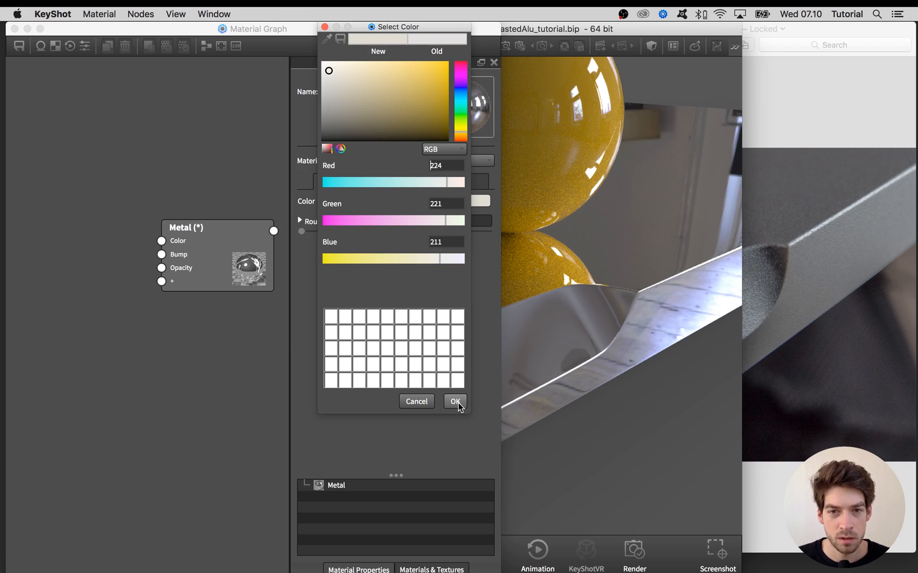
left_click(455, 401)
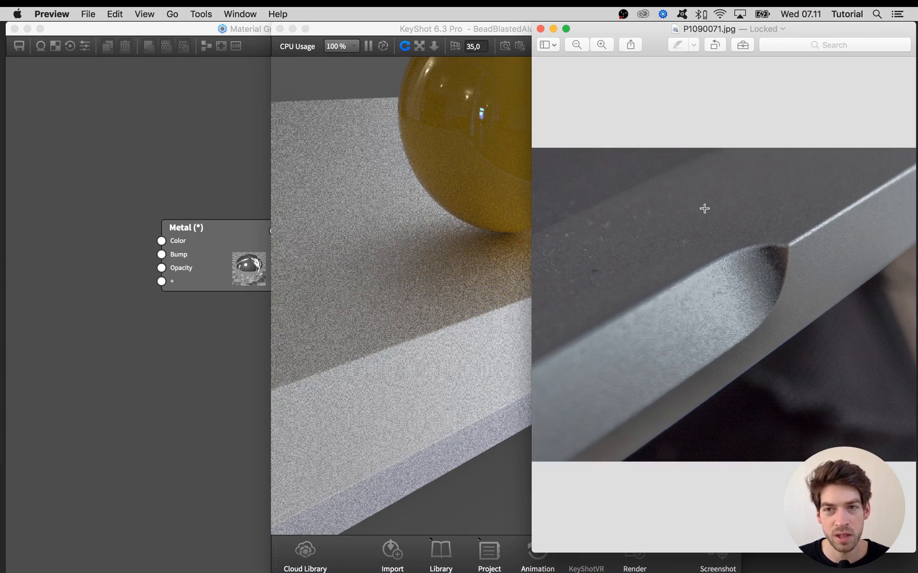
mouse_move(724, 231)
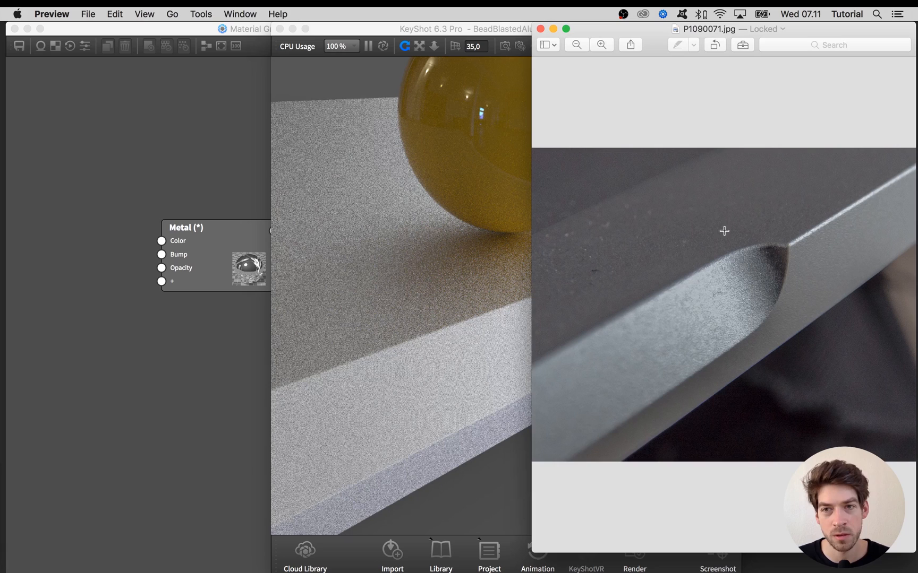
mouse_move(664, 227)
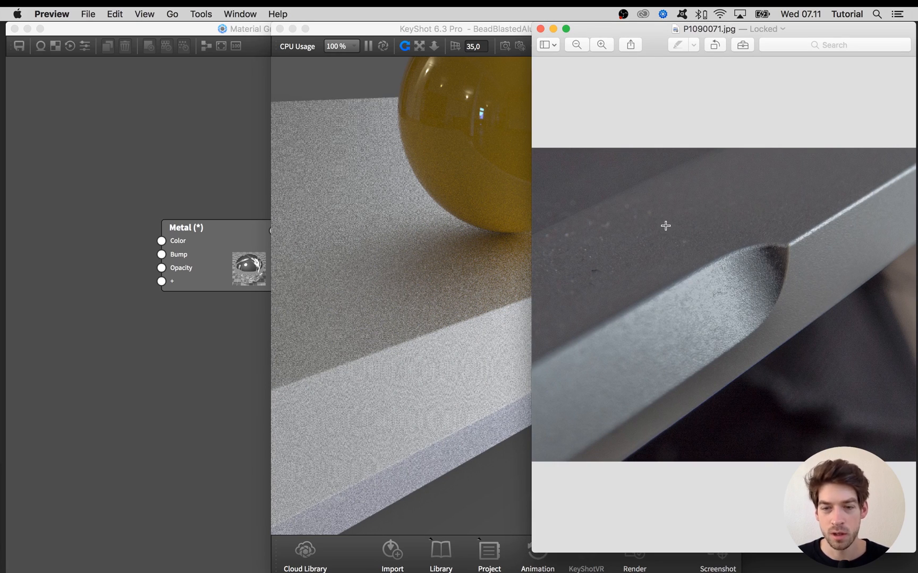
mouse_move(635, 260)
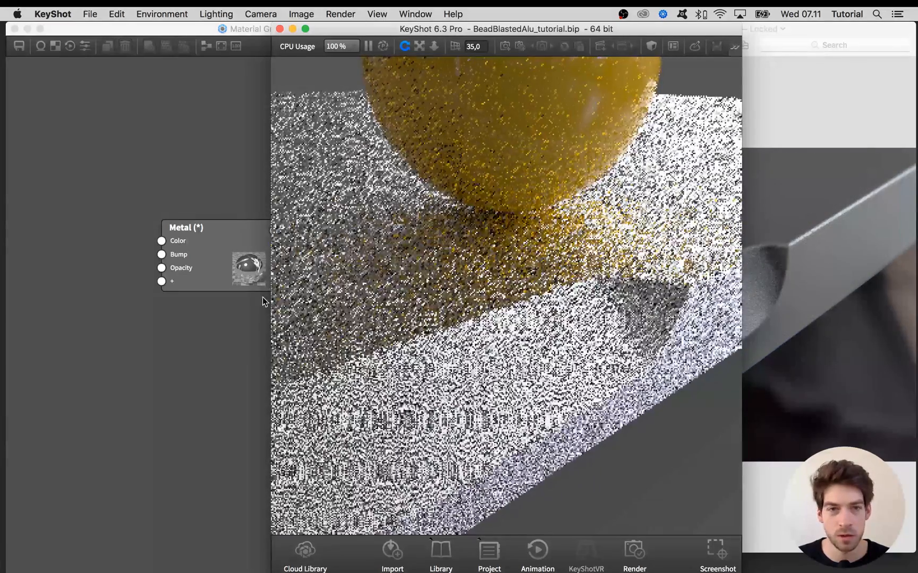
Add a Bump Add node on the Metal's bump and a Noise (Texture) node feeding it.
right_click(175, 318)
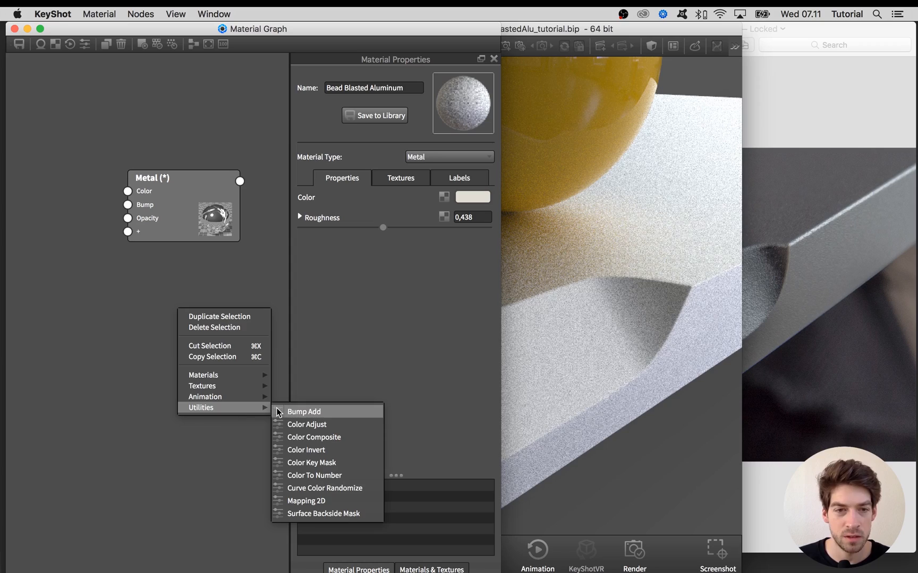
left_click(304, 411)
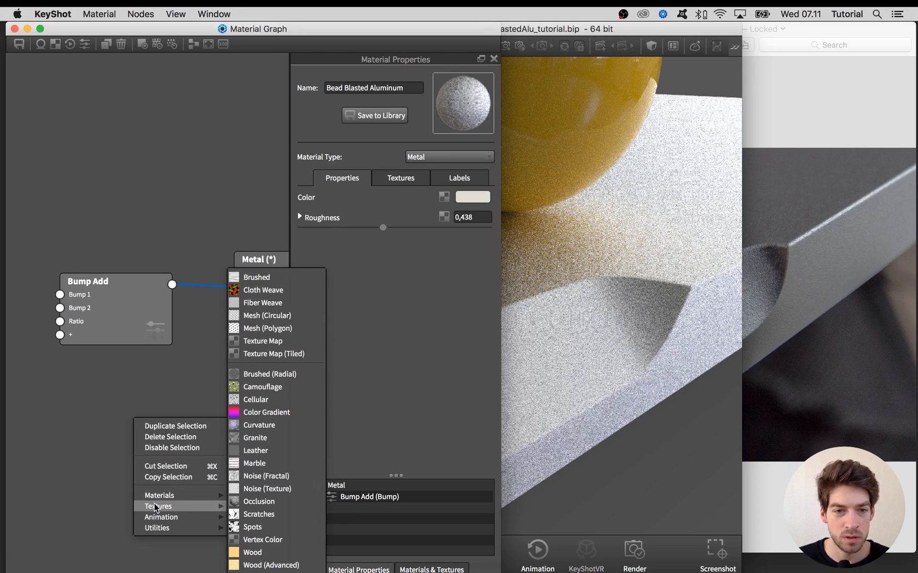
mouse_move(266, 489)
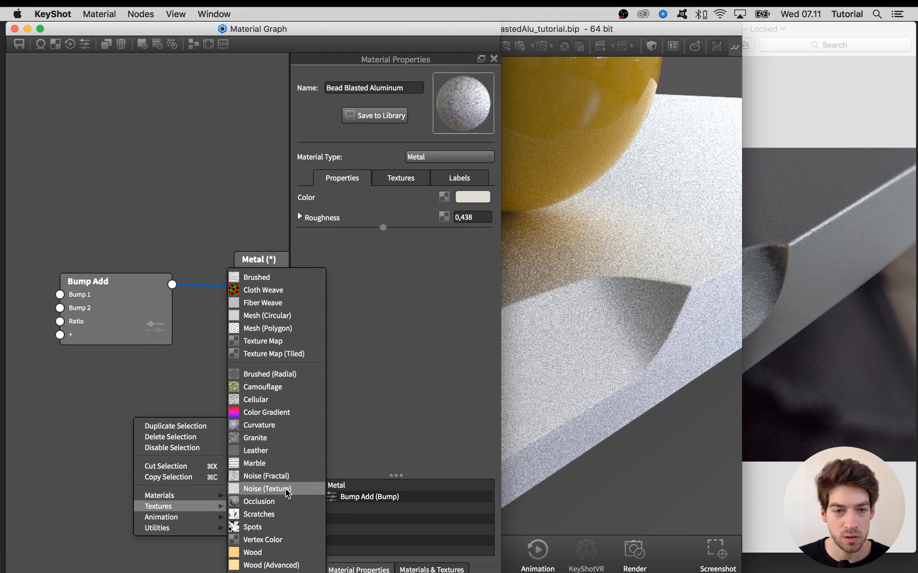
left_click(267, 488)
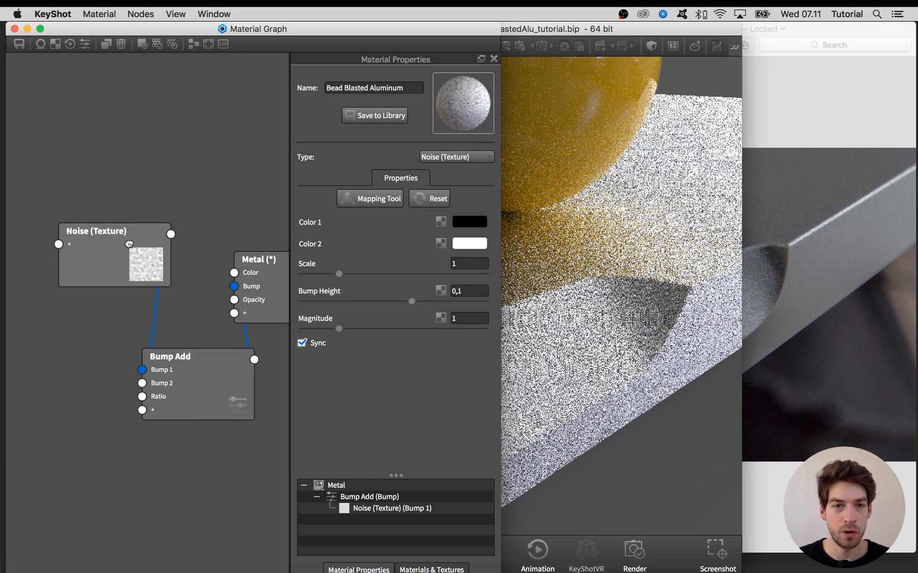
left_click(115, 240)
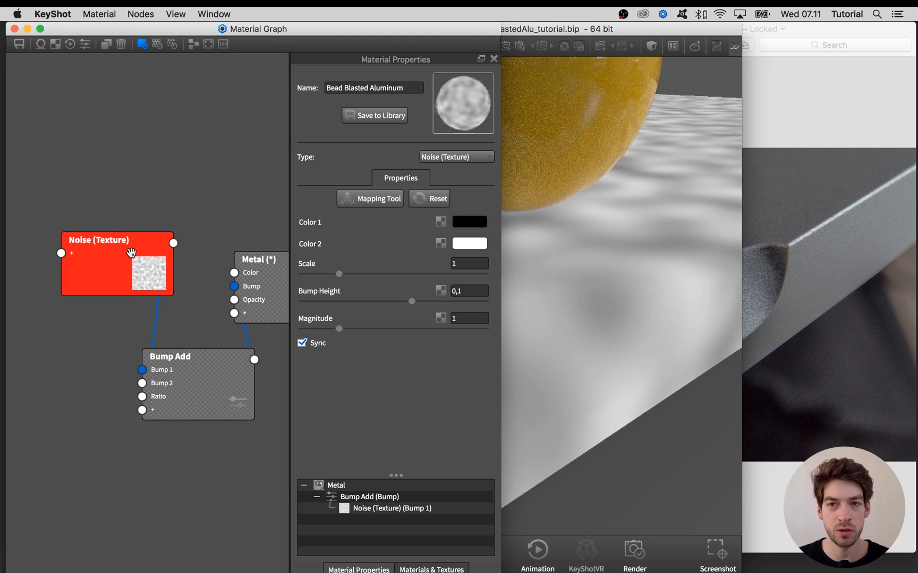
mouse_move(333, 287)
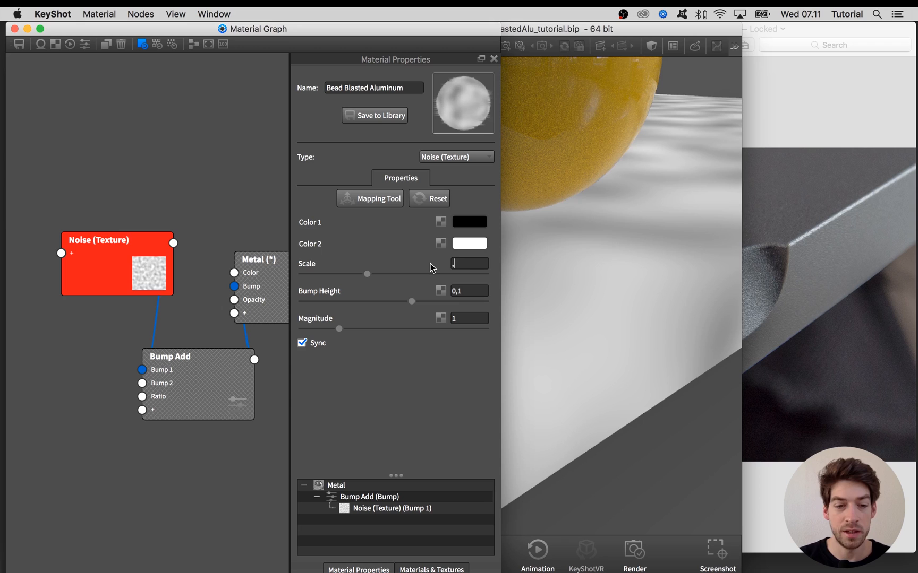
Set the Noise (Texture) Scale to 0,1 and region-render the plate's corner.
type("0,1")
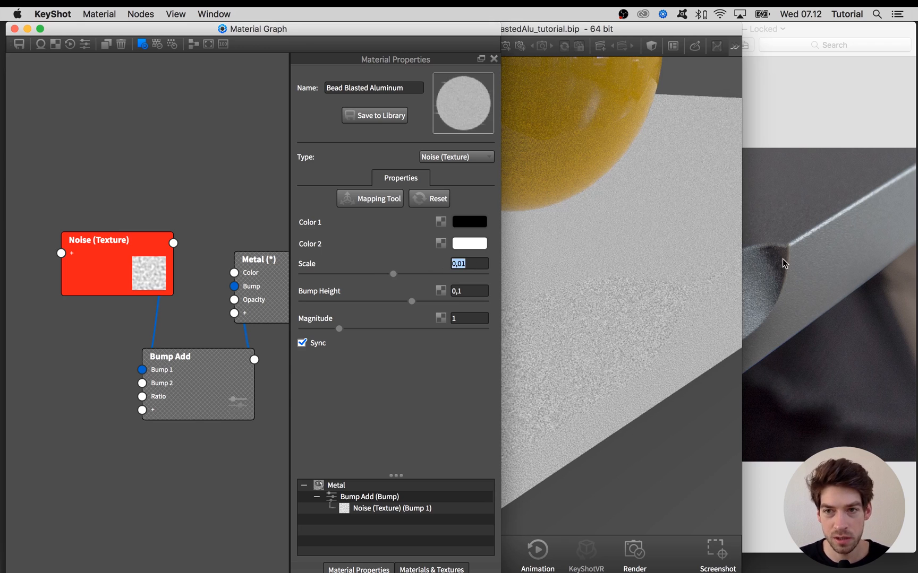
mouse_move(770, 277)
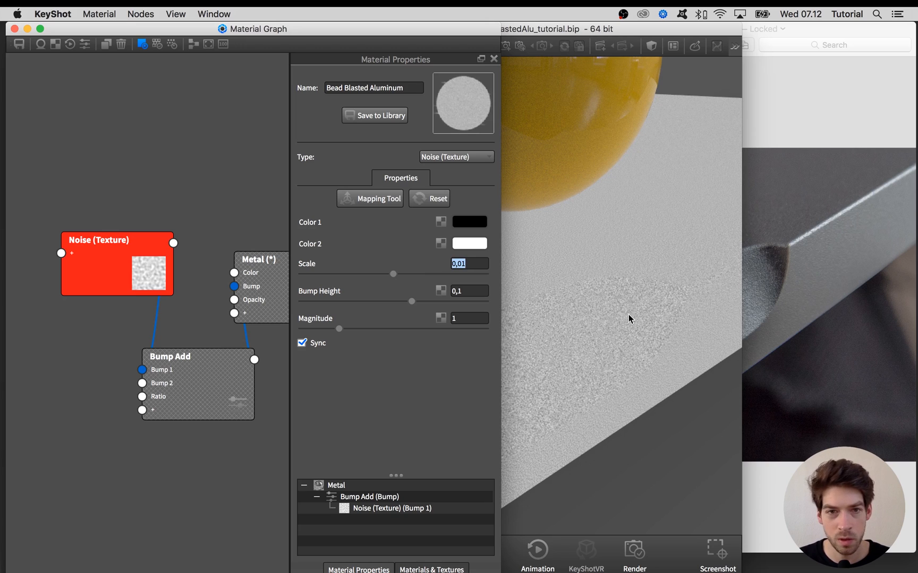
mouse_move(640, 334)
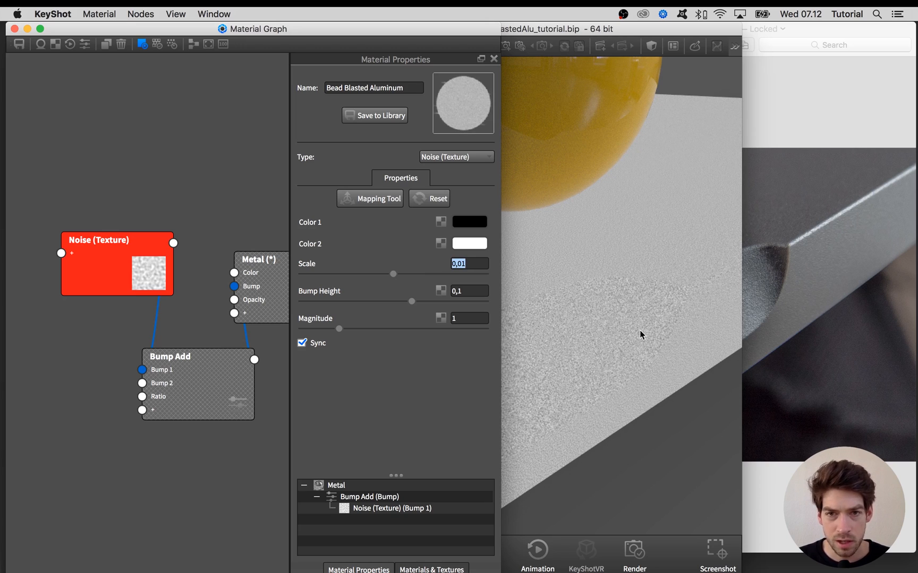
mouse_move(609, 327)
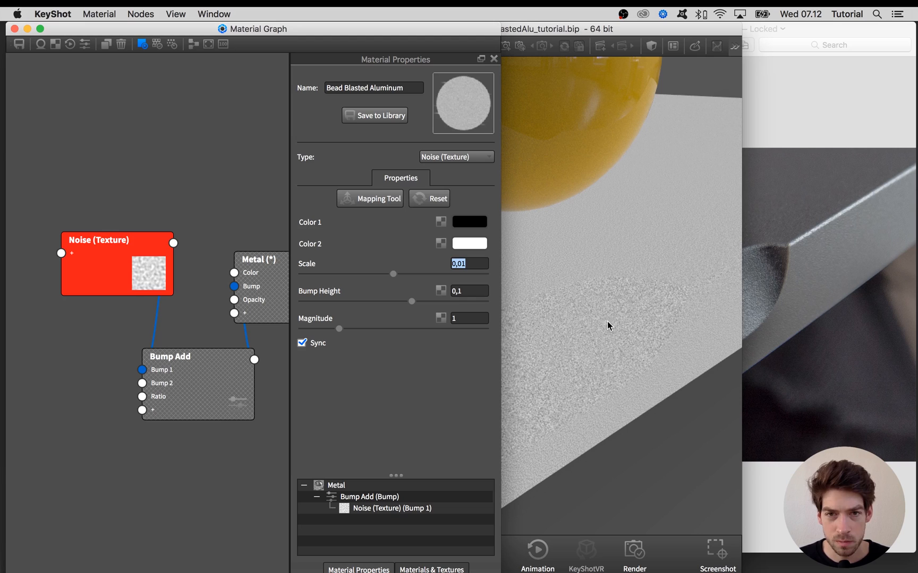
mouse_move(661, 320)
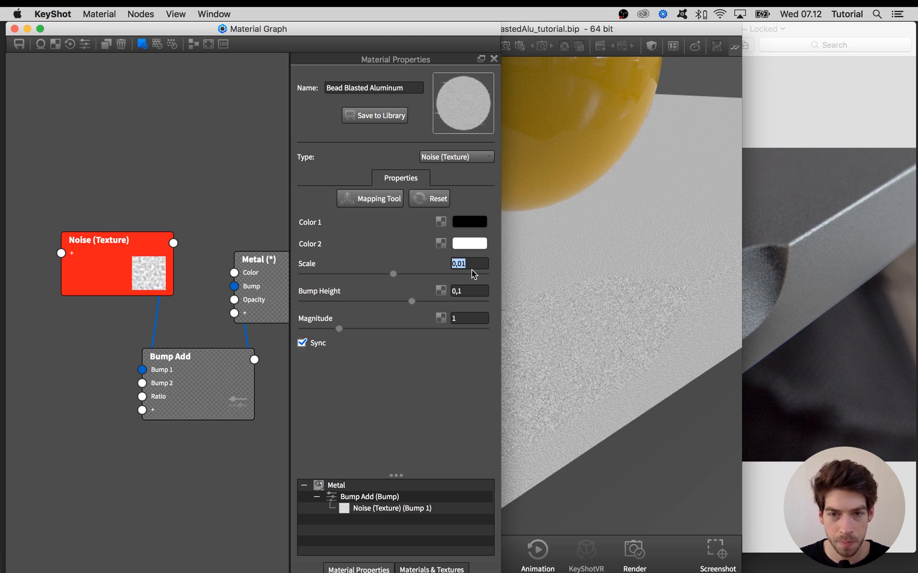
type("0,1")
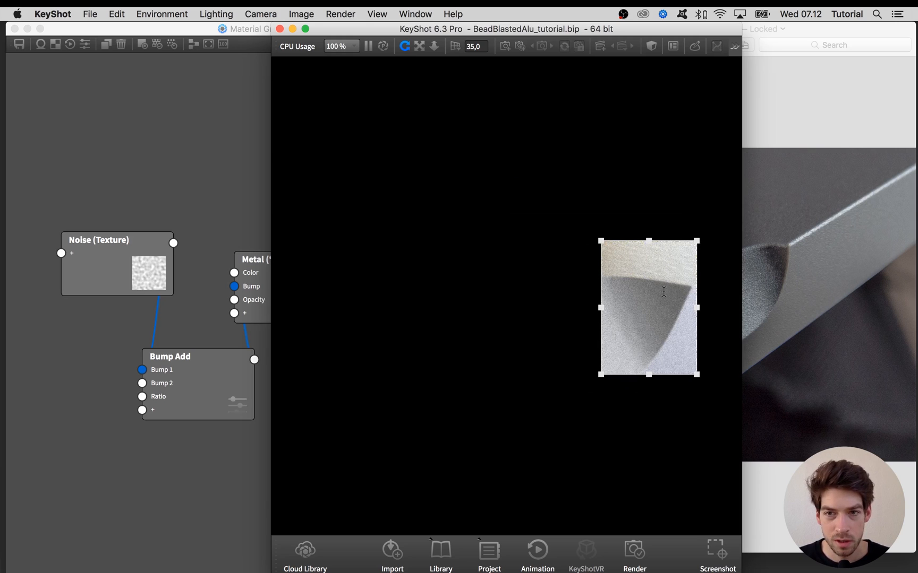
Reopen the Noise (Texture) settings and select Bump Height to enter 0,5.
double_click(117, 264)
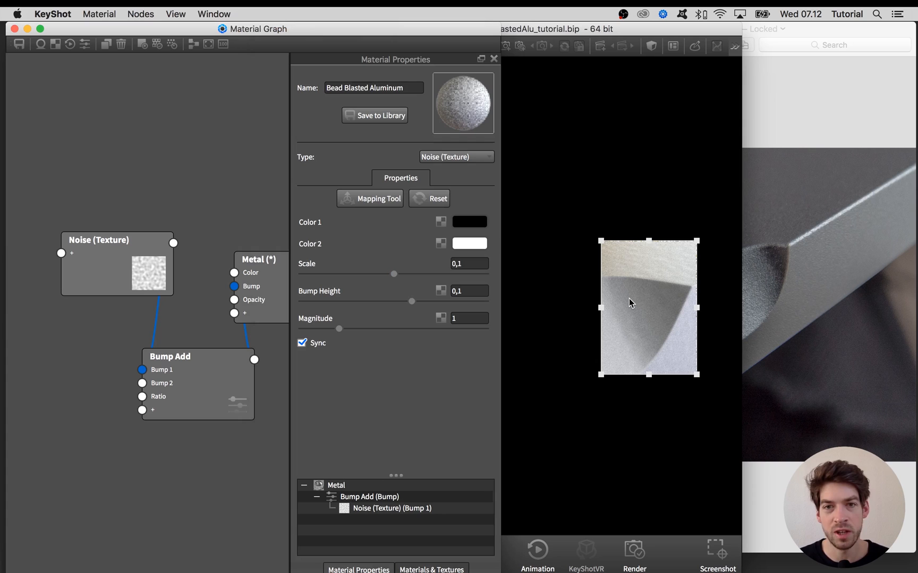
triple_click(468, 291)
type("0,5")
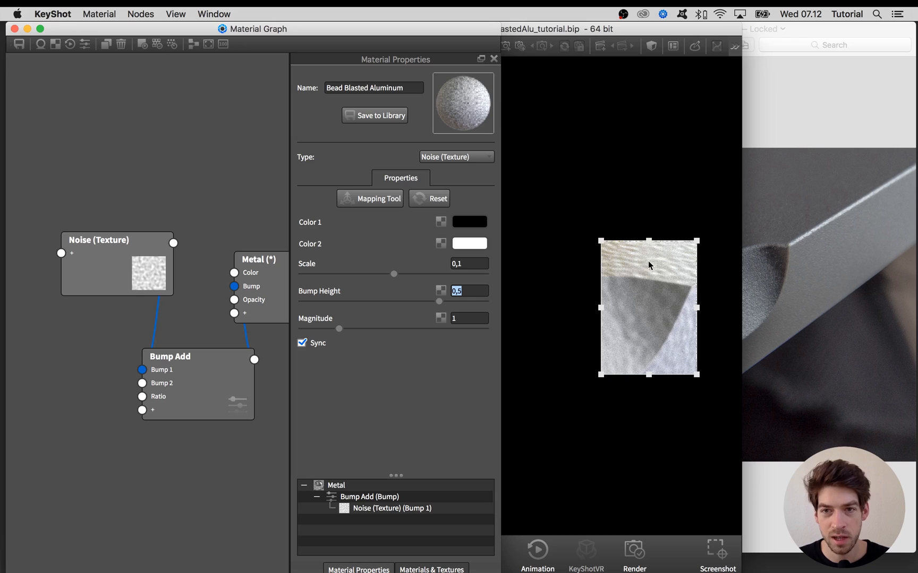
mouse_move(642, 275)
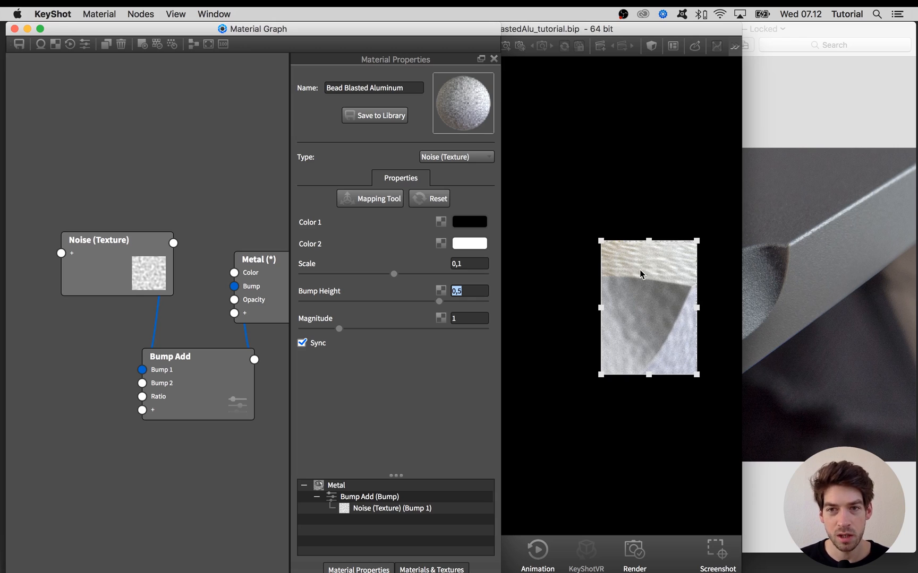
mouse_move(657, 293)
type("3,7")
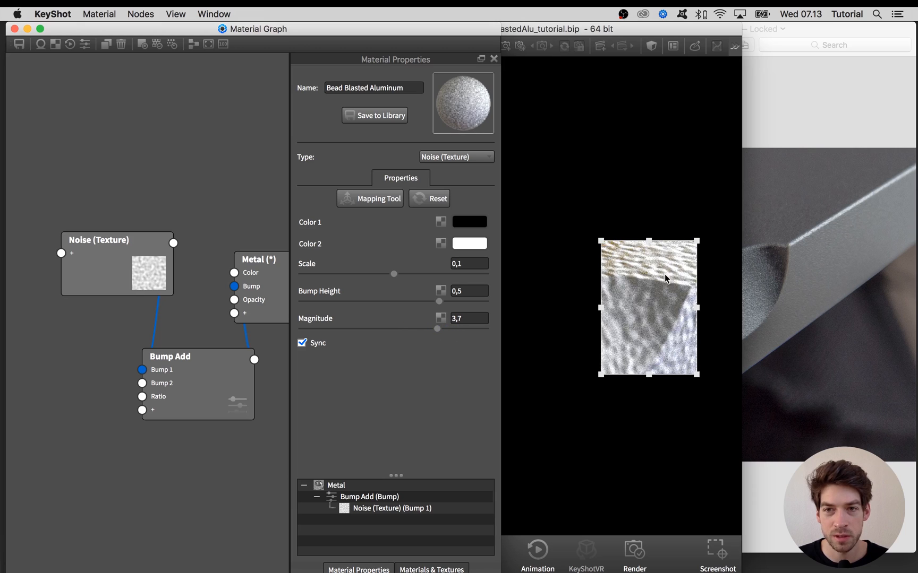
mouse_move(653, 320)
type("0,01")
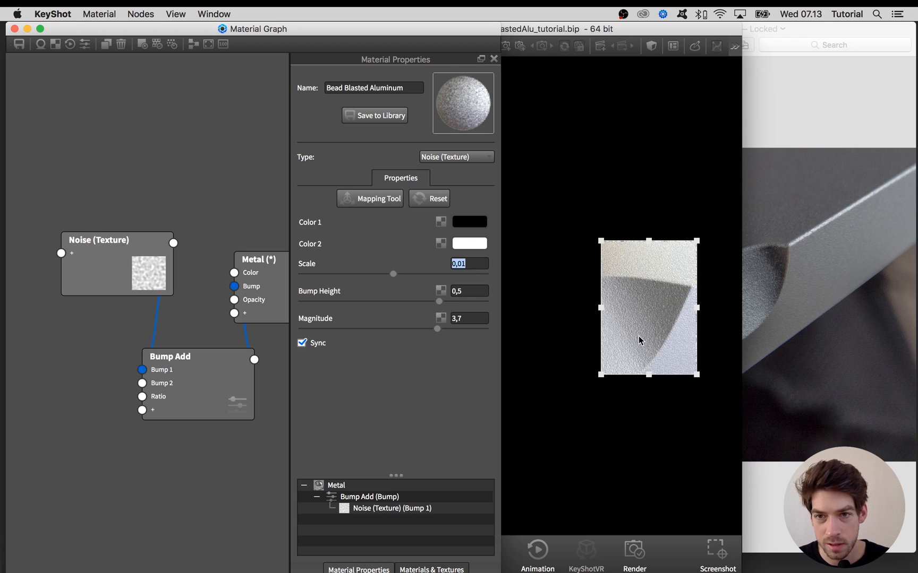
mouse_move(770, 294)
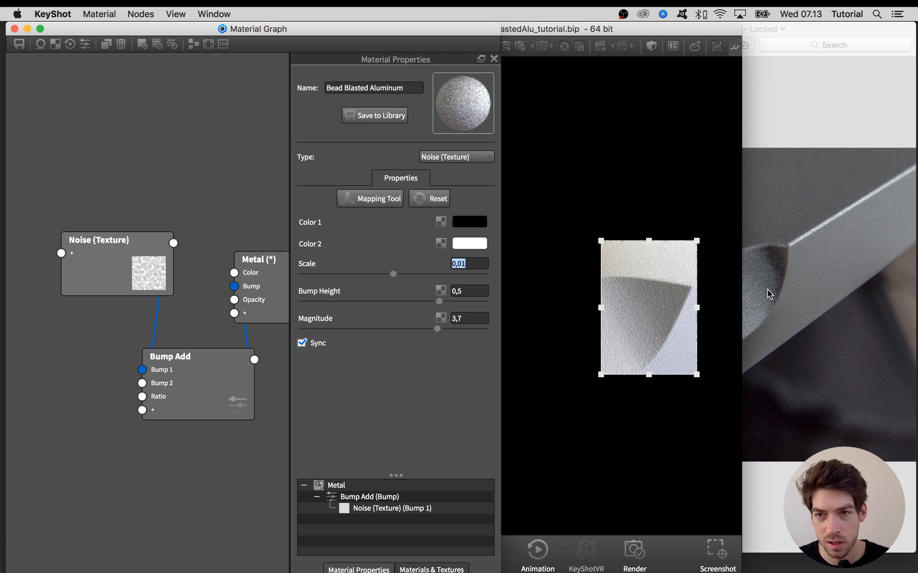
mouse_move(770, 283)
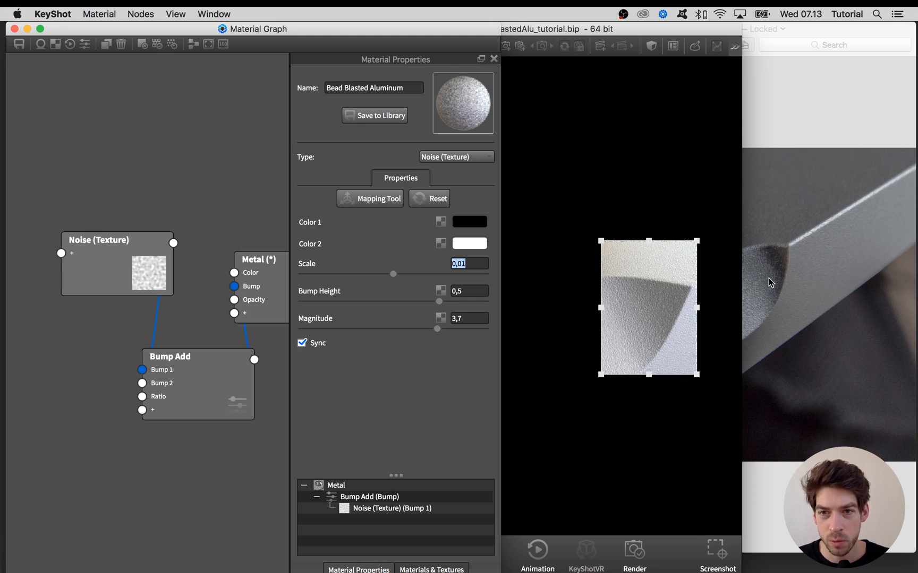
Refine the noise to Scale 0,008 and select Bump Height to lower it to 0,3.
type("0,008")
left_click(468, 291)
type("0,3")
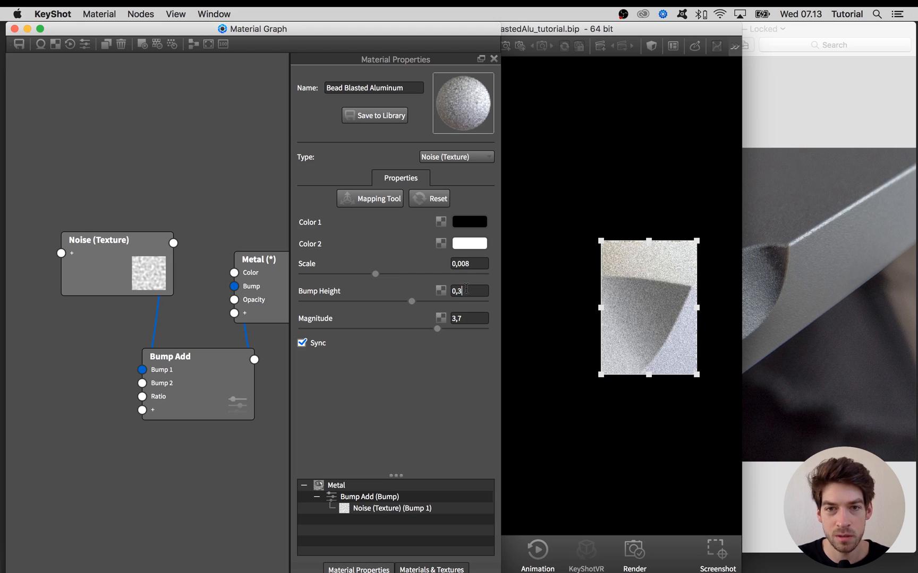
triple_click(466, 291)
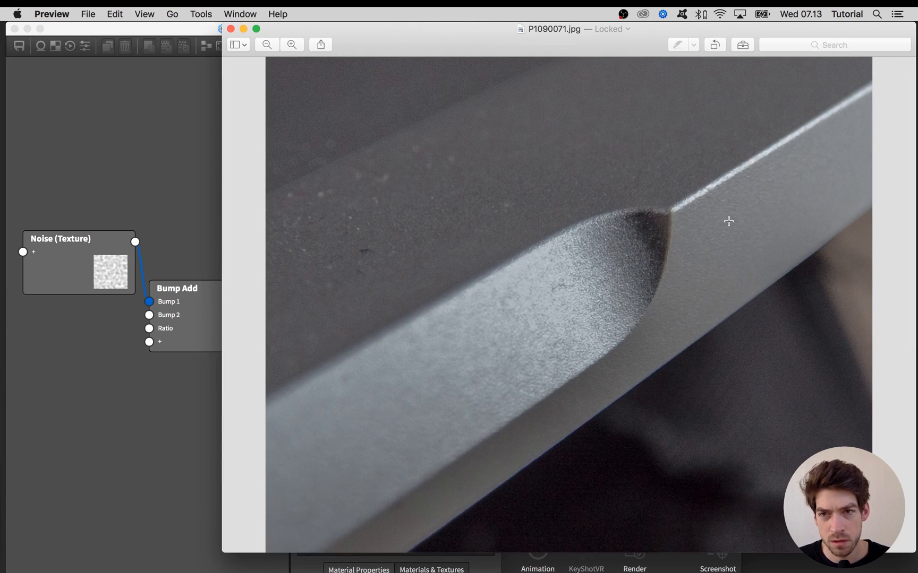
mouse_move(615, 188)
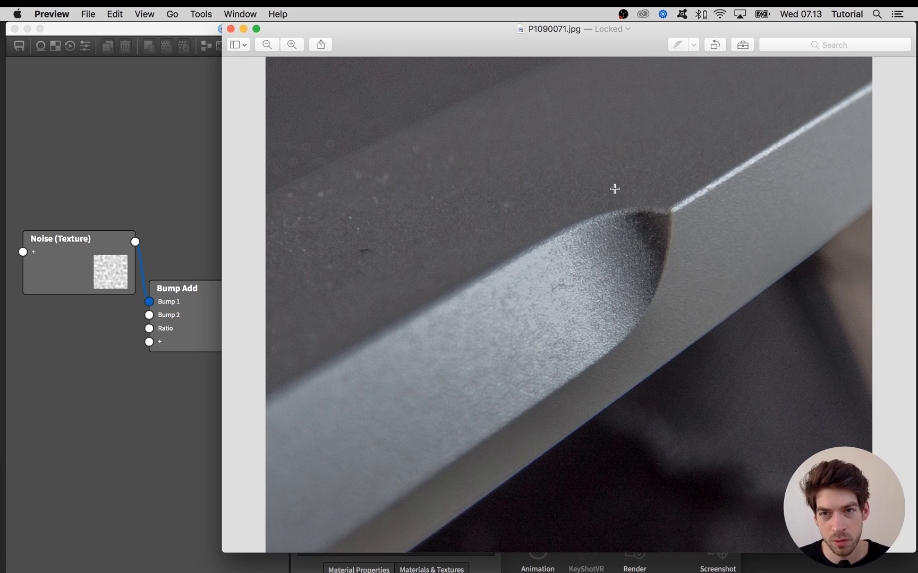
mouse_move(394, 347)
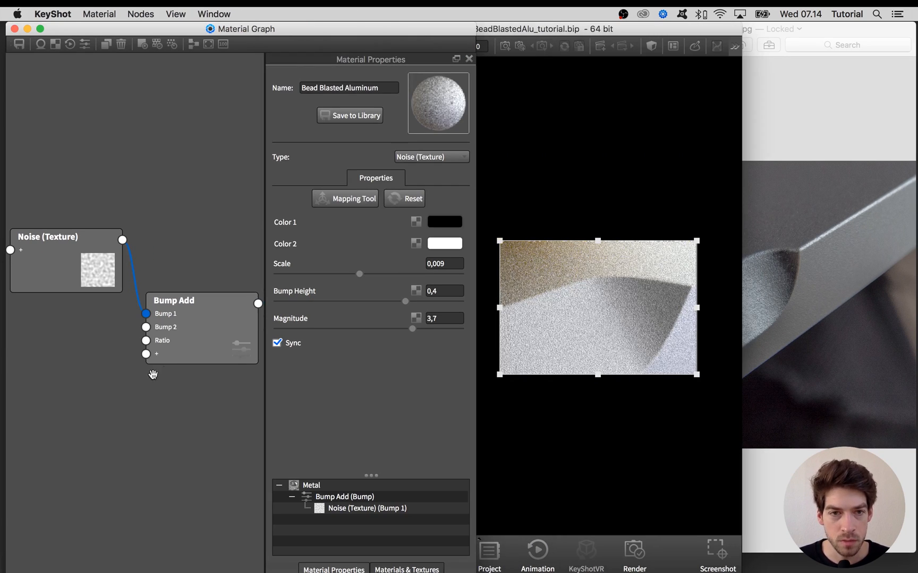
Add a Noise (Fractal) texture as Bump 2 of Bump Add, with Scale 0,035.
right_click(152, 375)
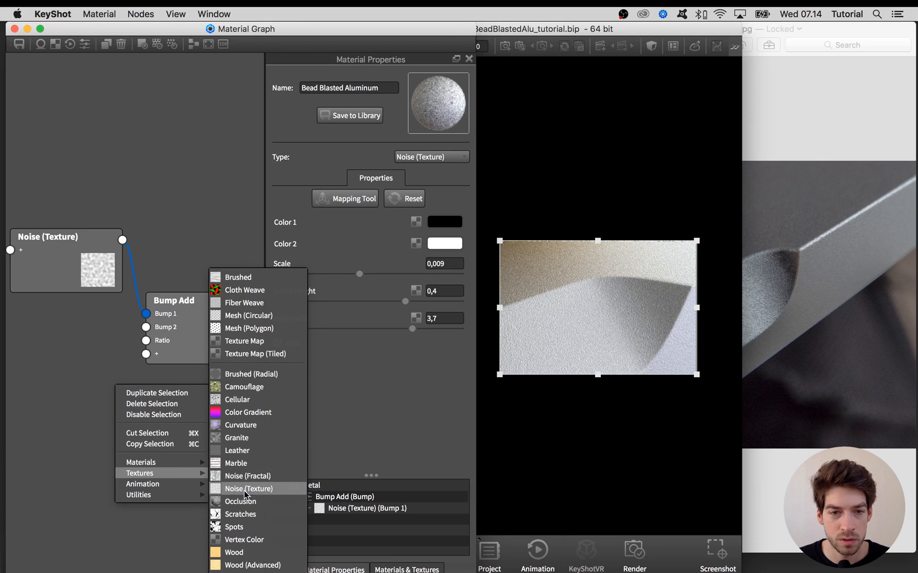
left_click(249, 476)
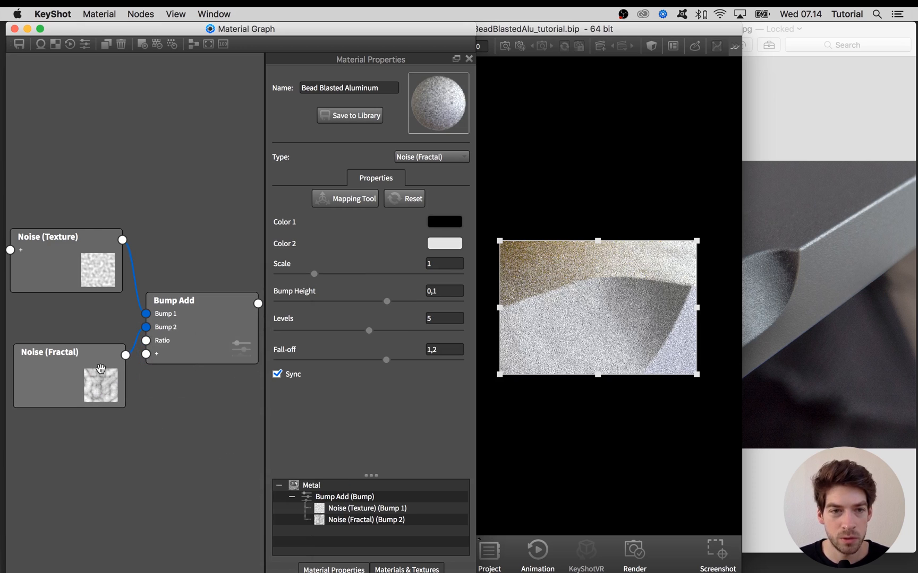
left_click(67, 376)
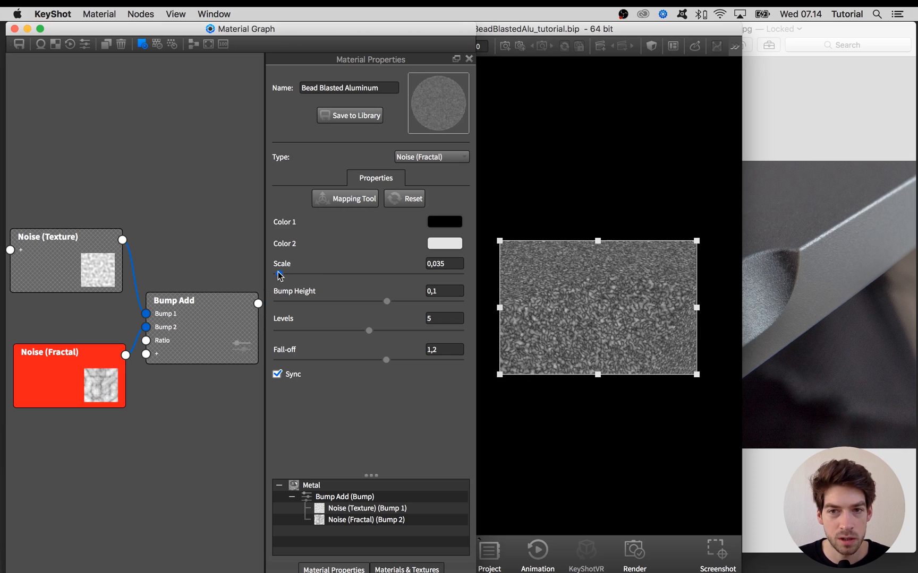
right_click(134, 283)
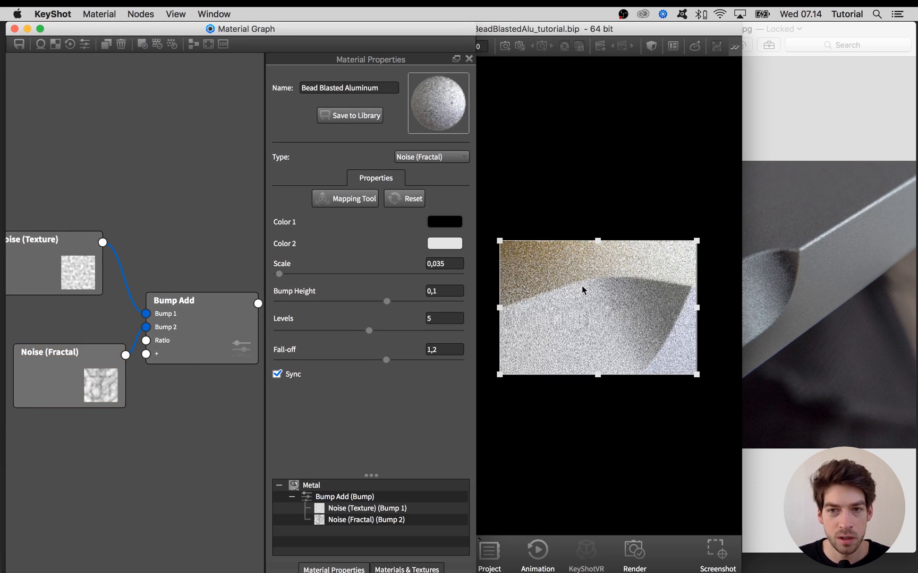
right_click(125, 281)
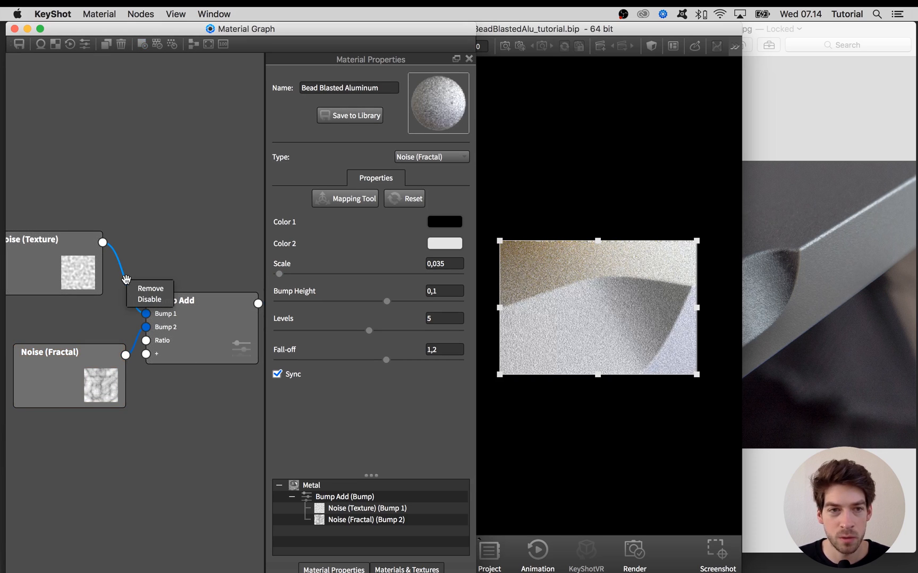
mouse_move(149, 299)
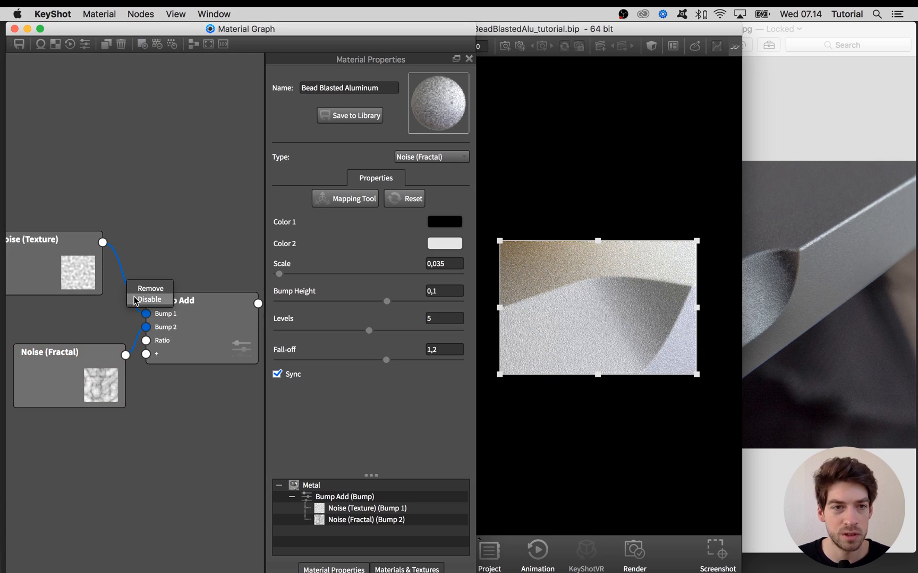
Disable the texture noise link, preview the fractal alone and adjust its Bump Height and Fall-off 2,2.
left_click(149, 300)
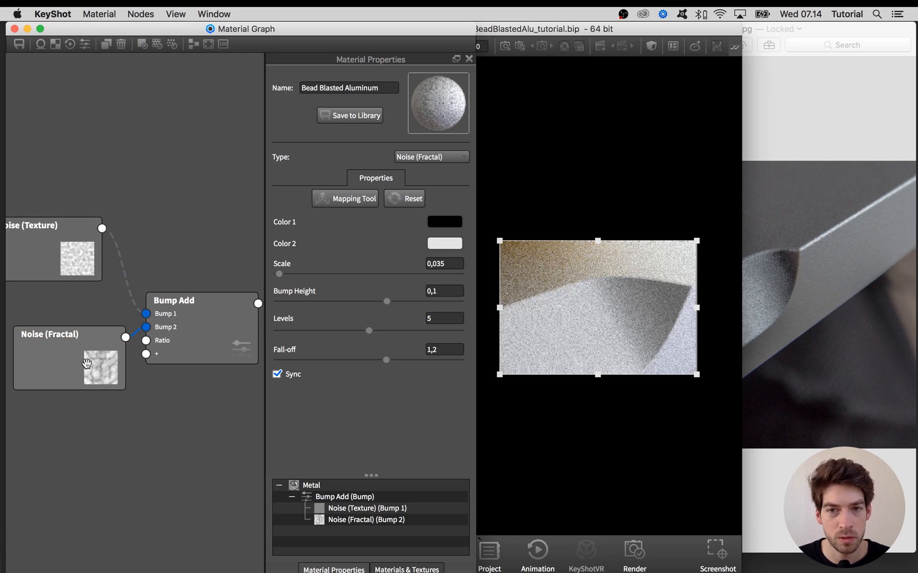
left_click(69, 358)
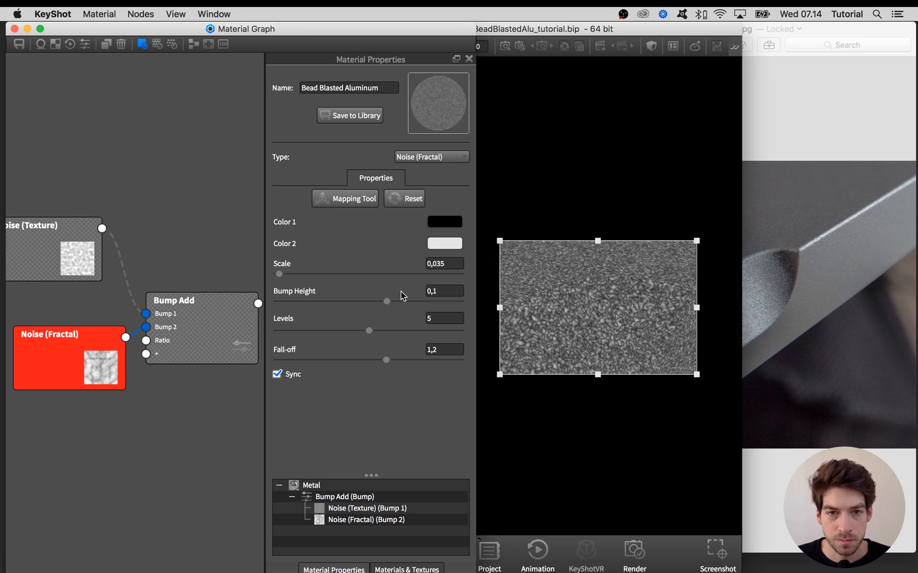
mouse_move(496, 274)
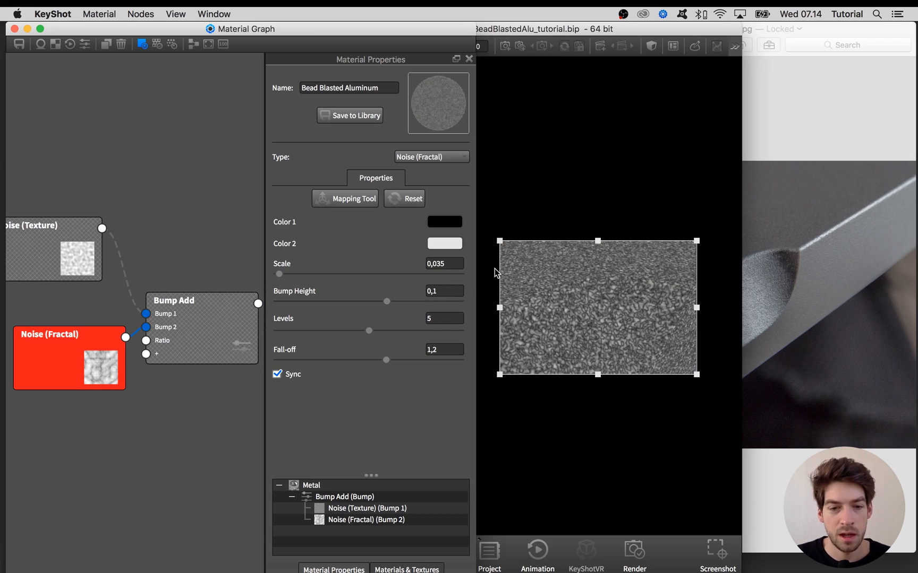
triple_click(444, 291)
type("0,5")
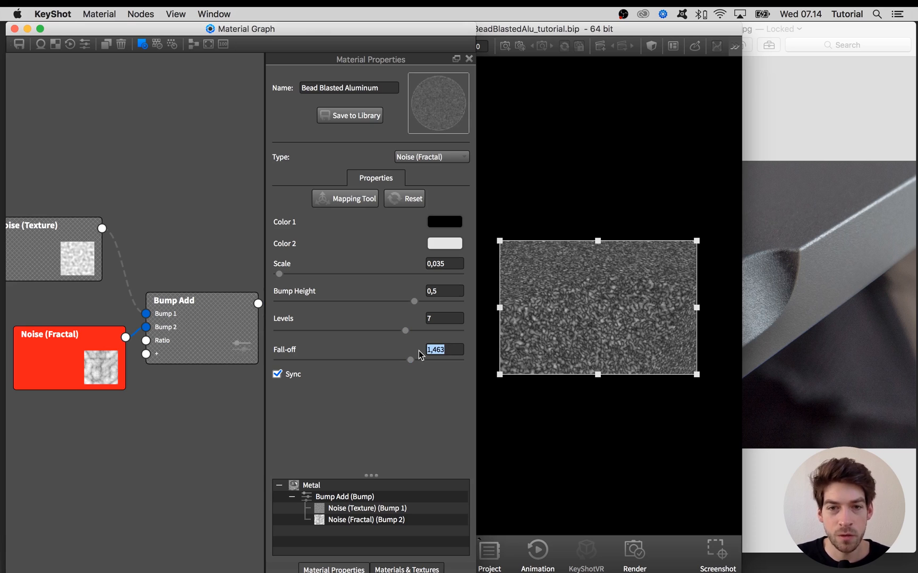
type("2")
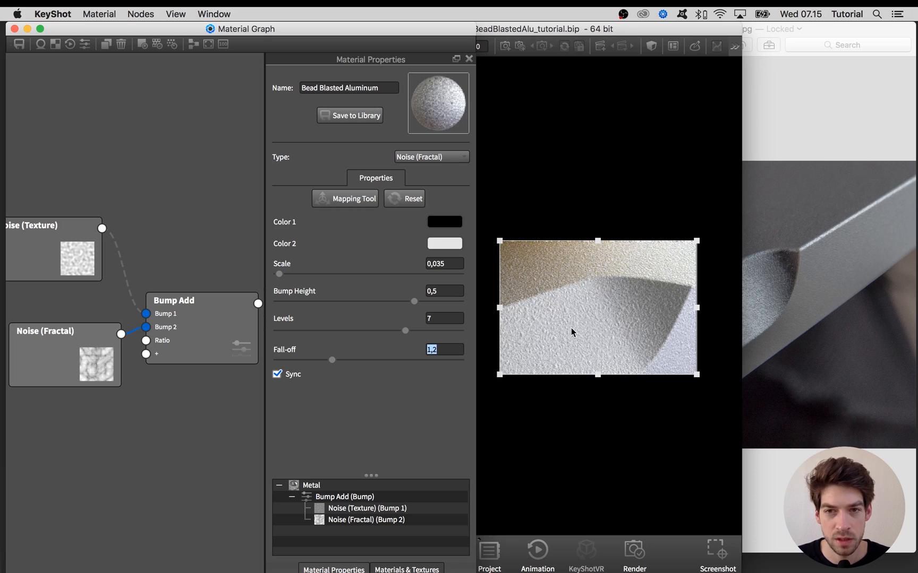
mouse_move(611, 327)
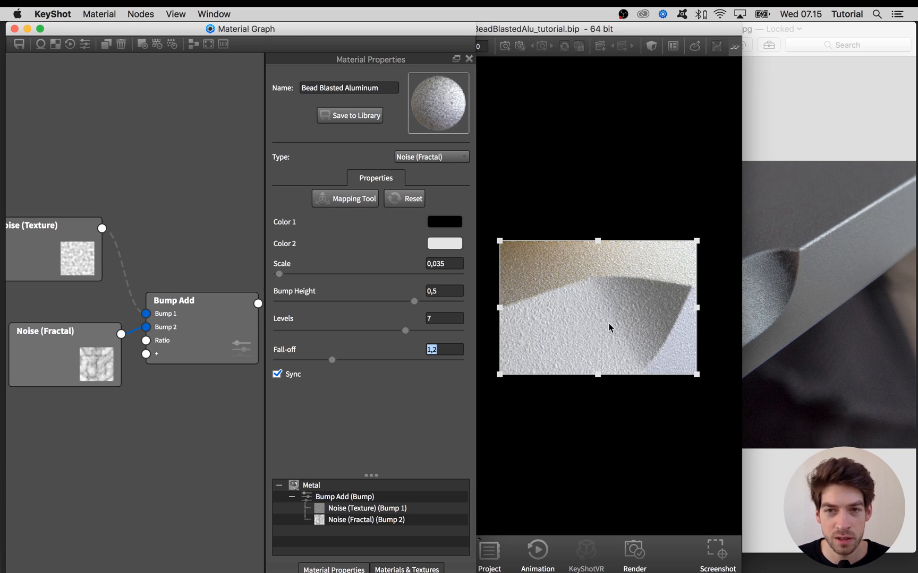
mouse_move(418, 352)
type("3")
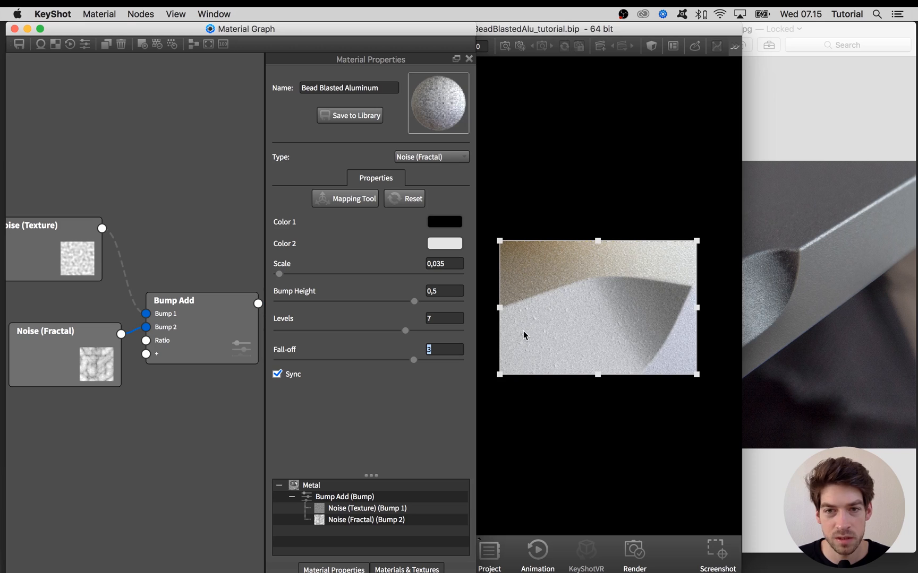
mouse_move(624, 340)
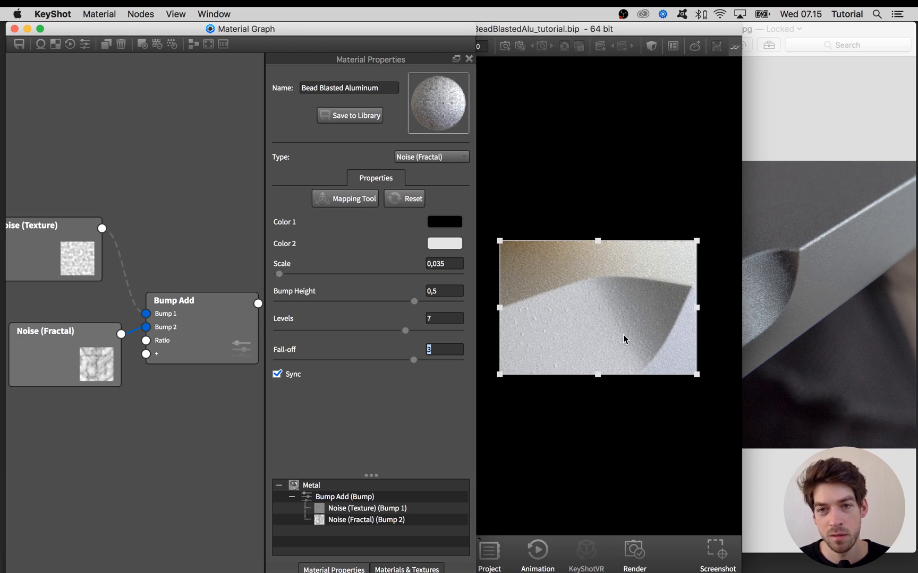
mouse_move(596, 343)
type("2,2")
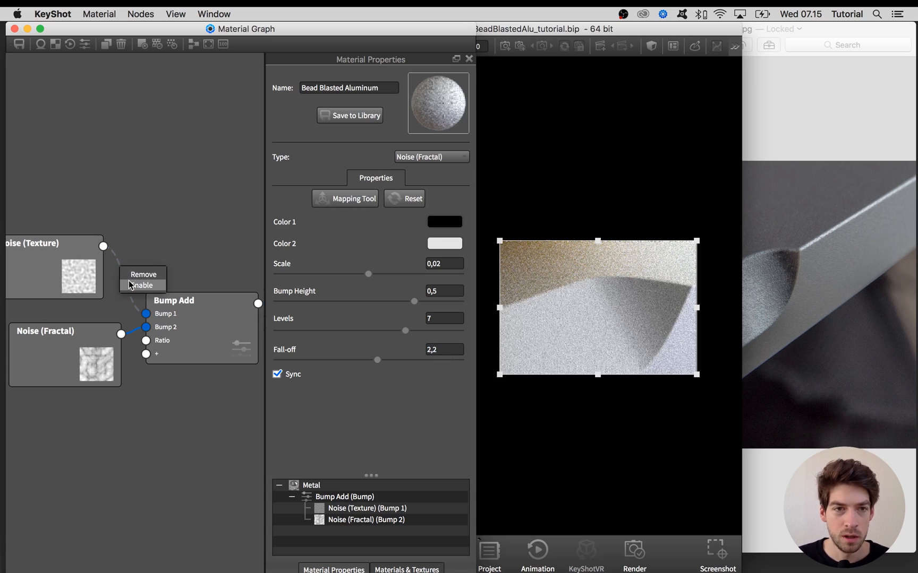
Re-enable the Noise (Texture) link into Bump Add so both noises feed the bump.
left_click(141, 286)
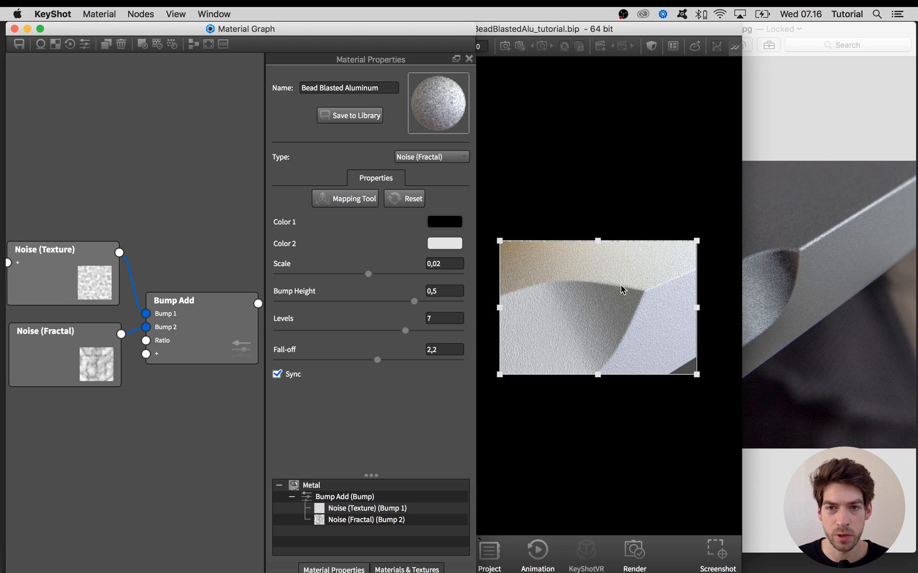
mouse_move(805, 248)
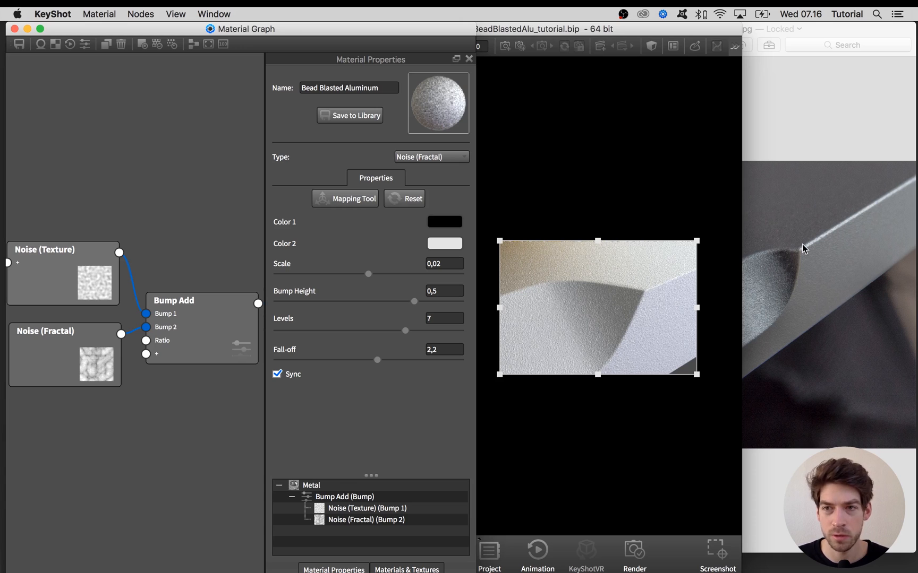
mouse_move(627, 316)
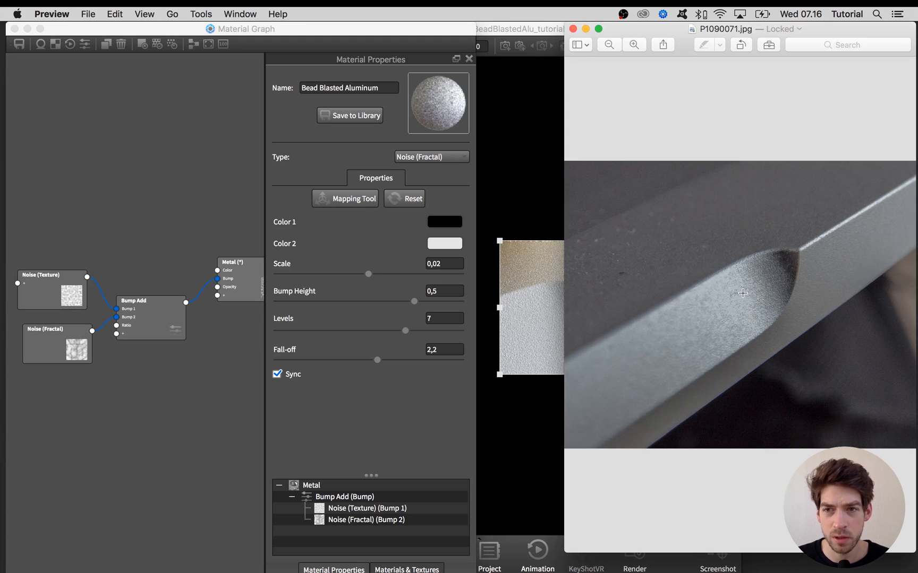
mouse_move(729, 292)
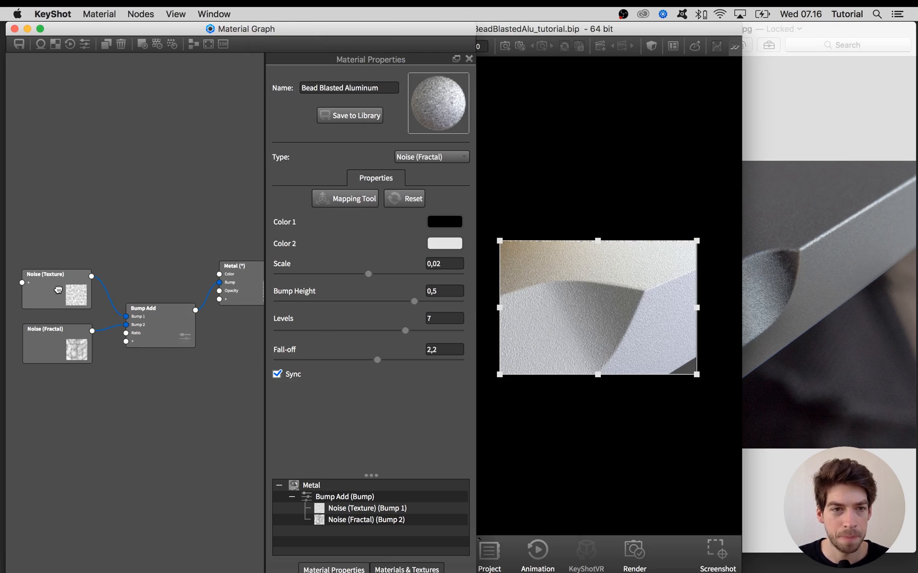
Duplicate the Noise (Texture) node and wire the copy into the Metal's Roughness.
right_click(56, 290)
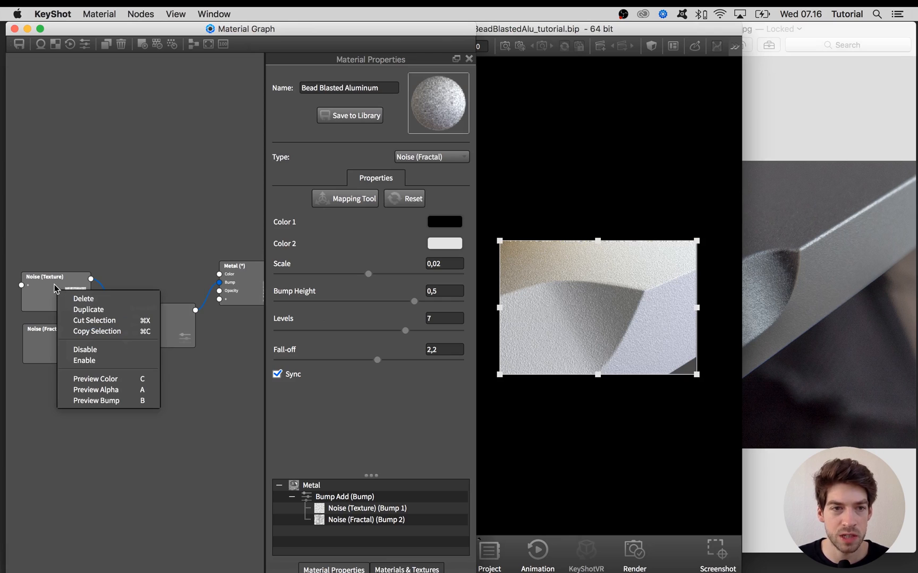
mouse_move(89, 310)
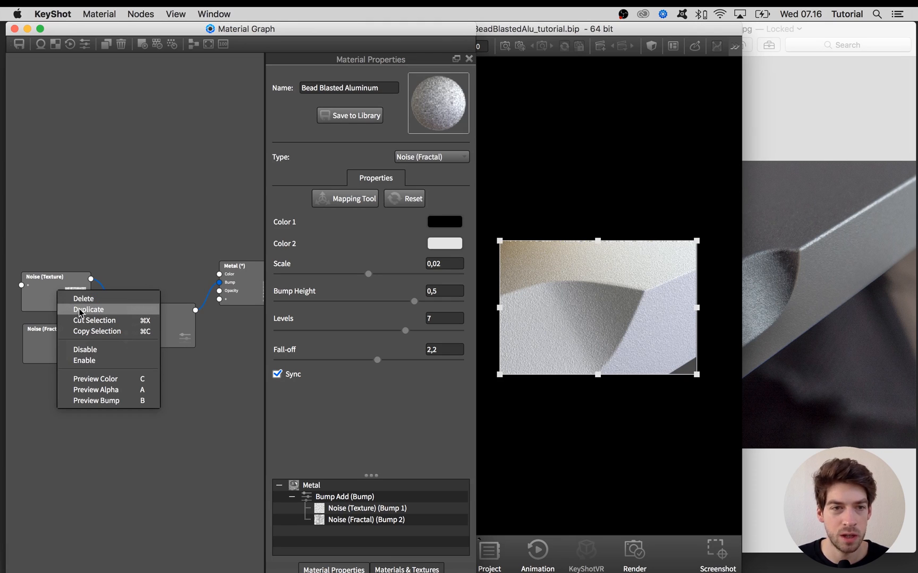
left_click(89, 309)
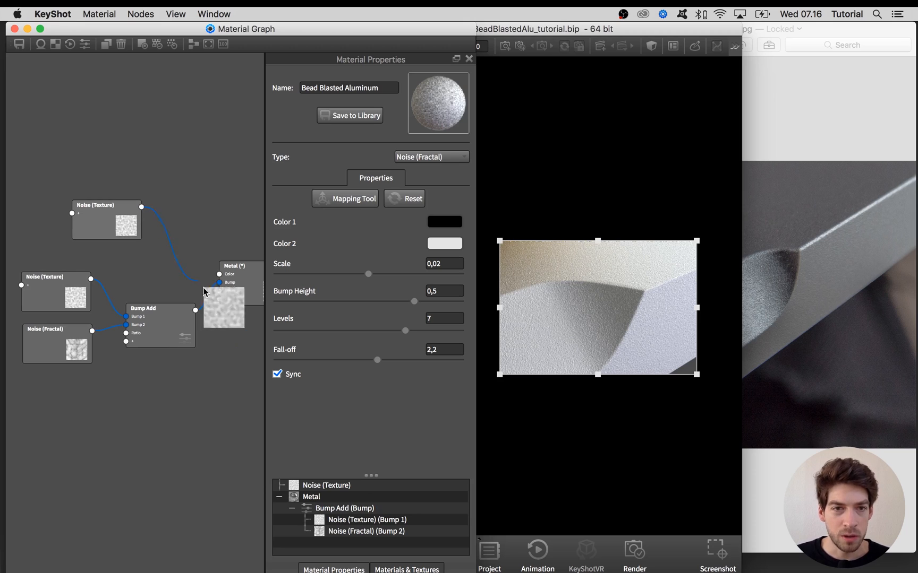
left_click(220, 291)
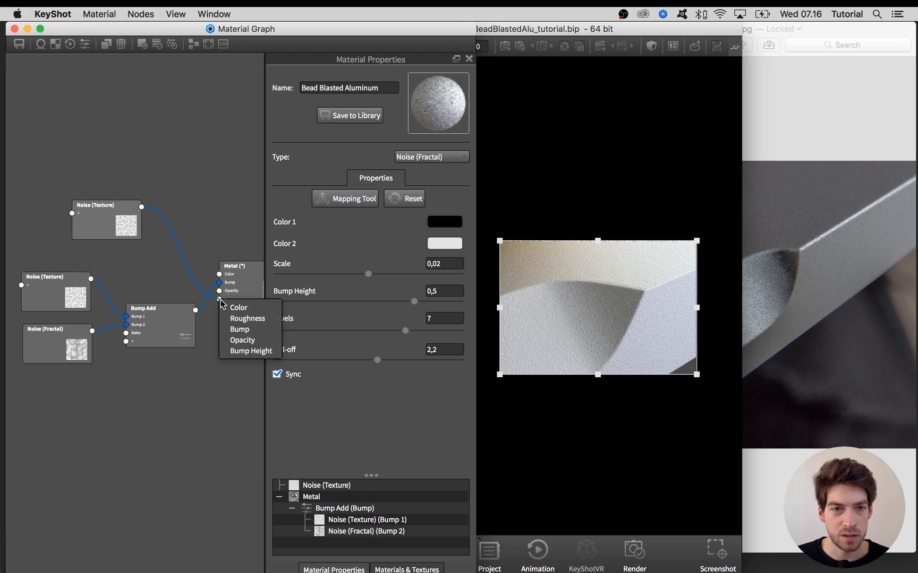
mouse_move(249, 317)
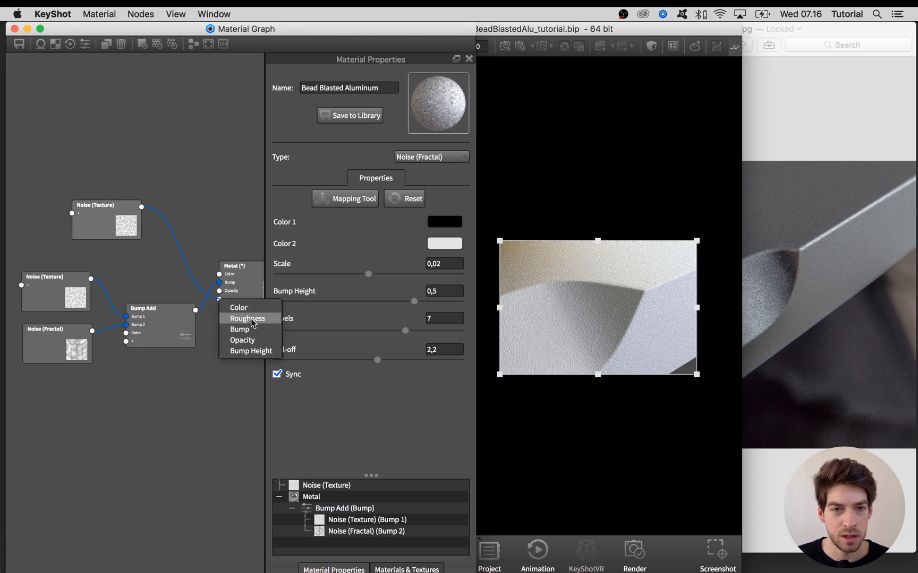
left_click(248, 319)
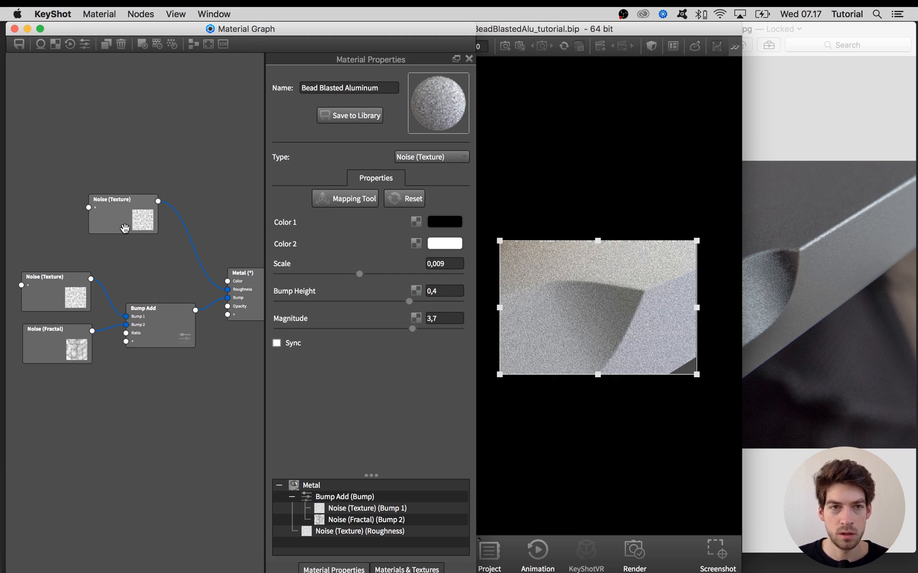
Change the roughness noise's Color 1 from black to neutral grey (169,169,169), then start on Color 2.
left_click(444, 222)
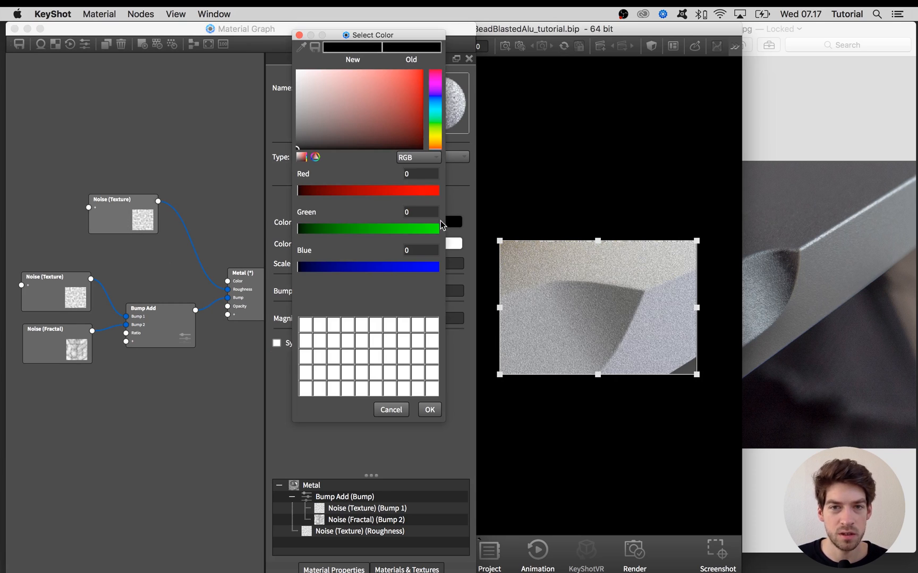
mouse_move(368, 127)
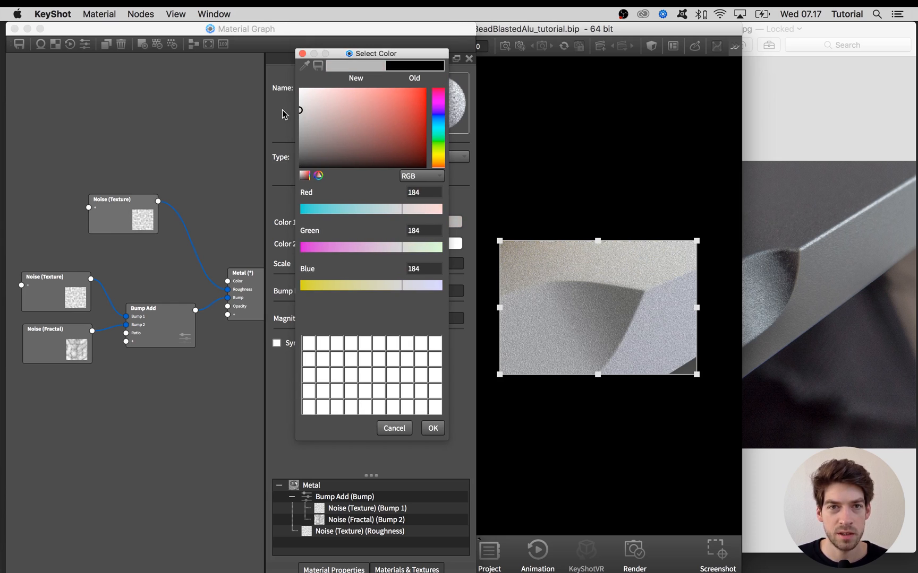
left_click(306, 108)
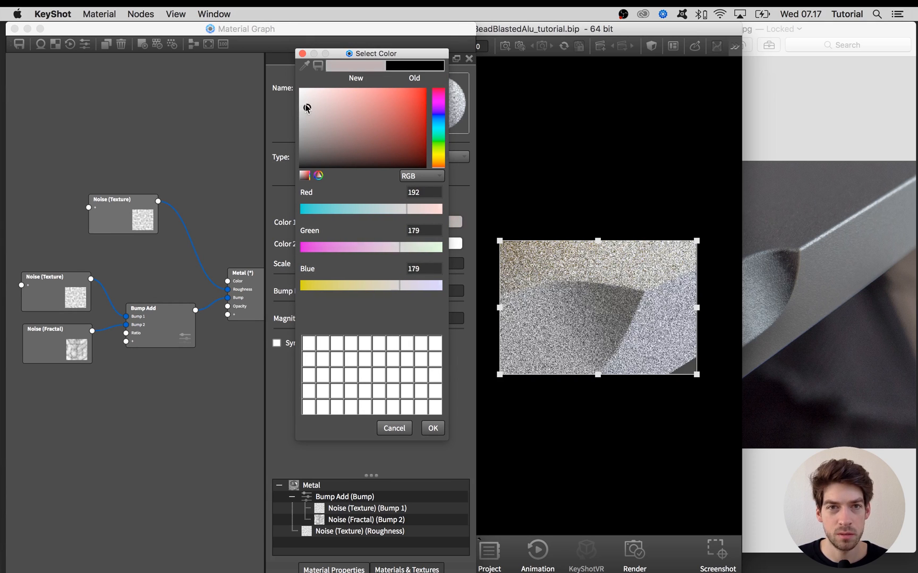
left_click(299, 111)
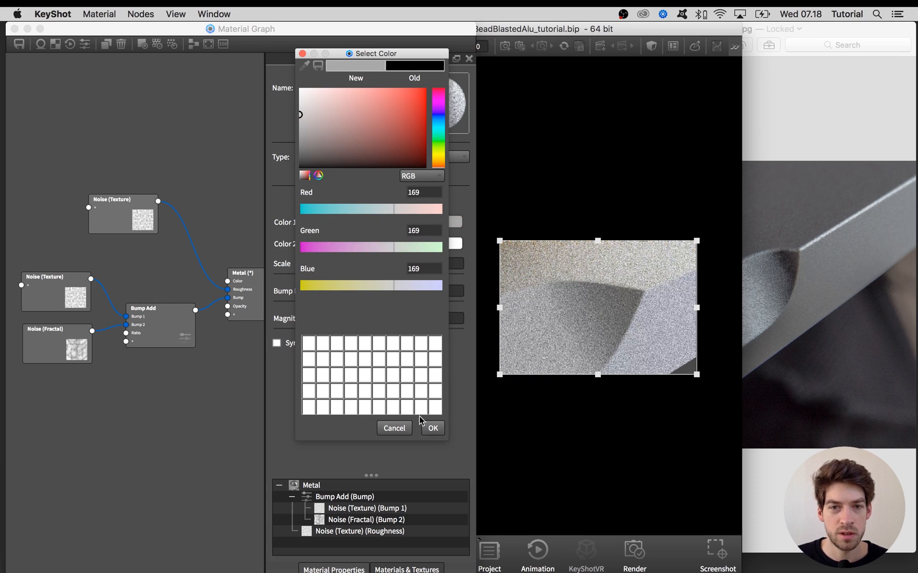
left_click(433, 428)
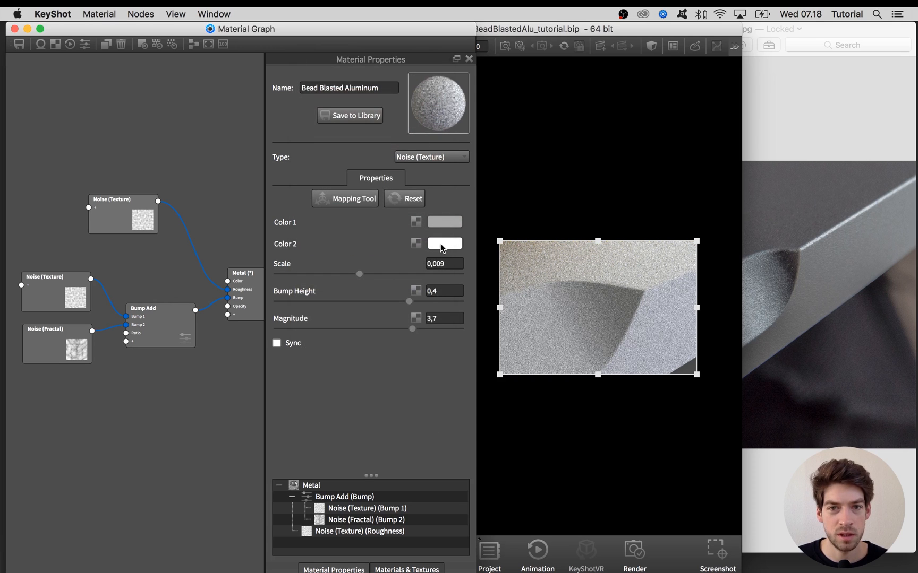
left_click(444, 244)
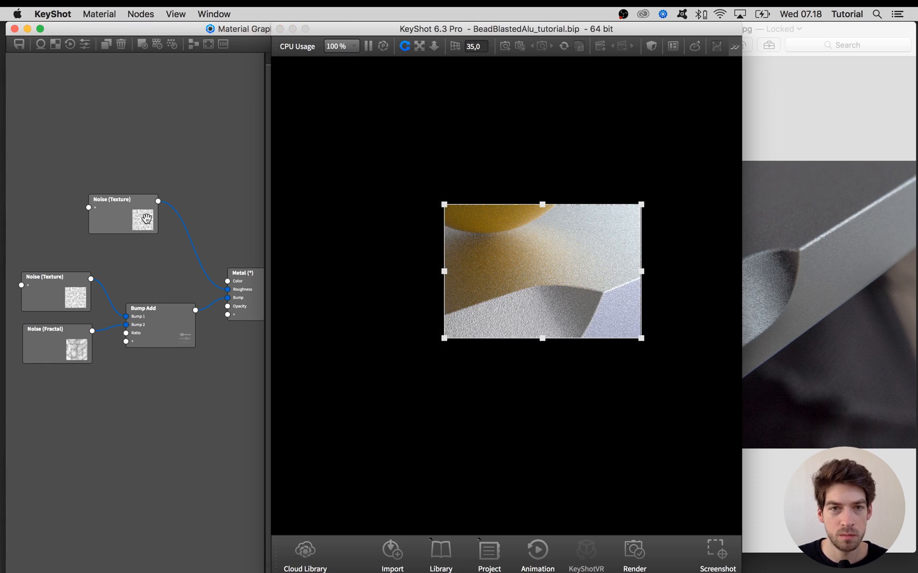
Set the roughness noise's Color 2 to light grey (186) and switch off region rendering.
double_click(122, 214)
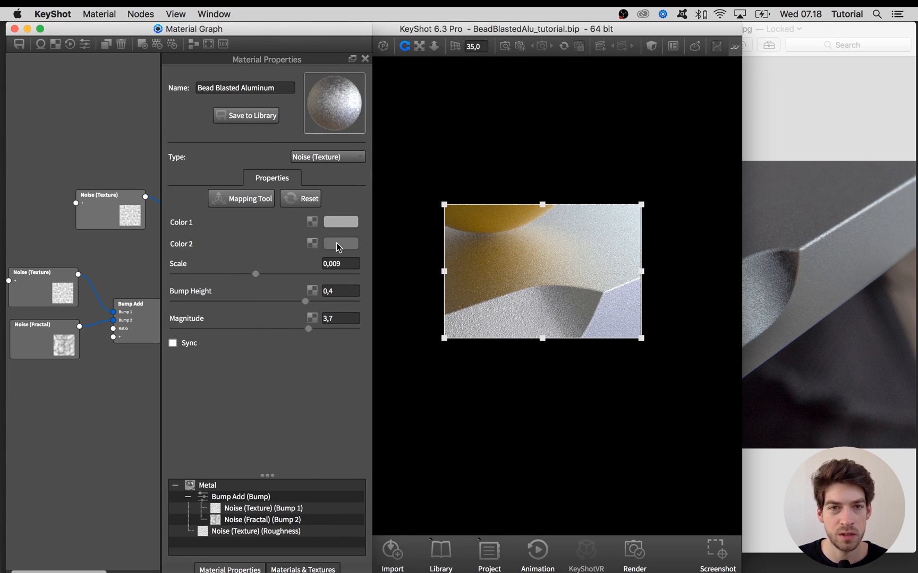
left_click(340, 244)
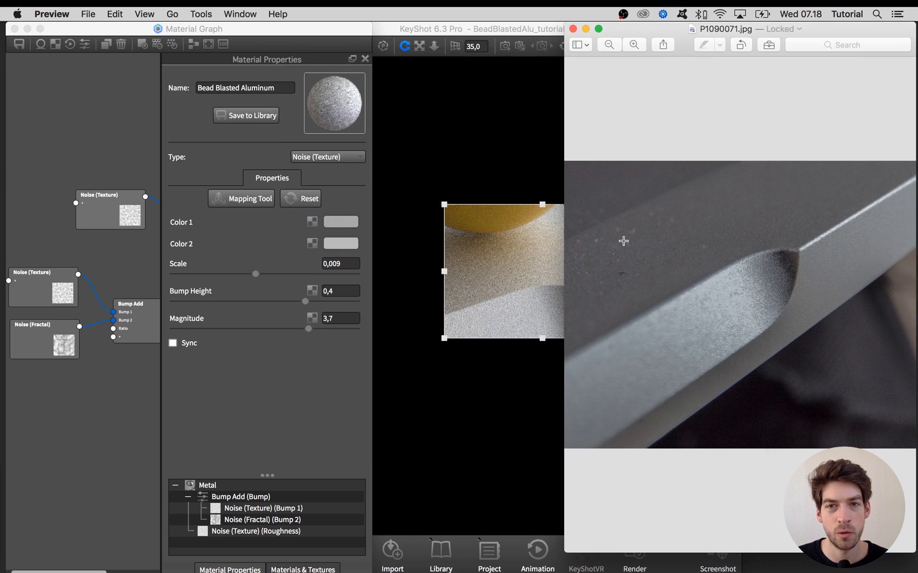
mouse_move(696, 211)
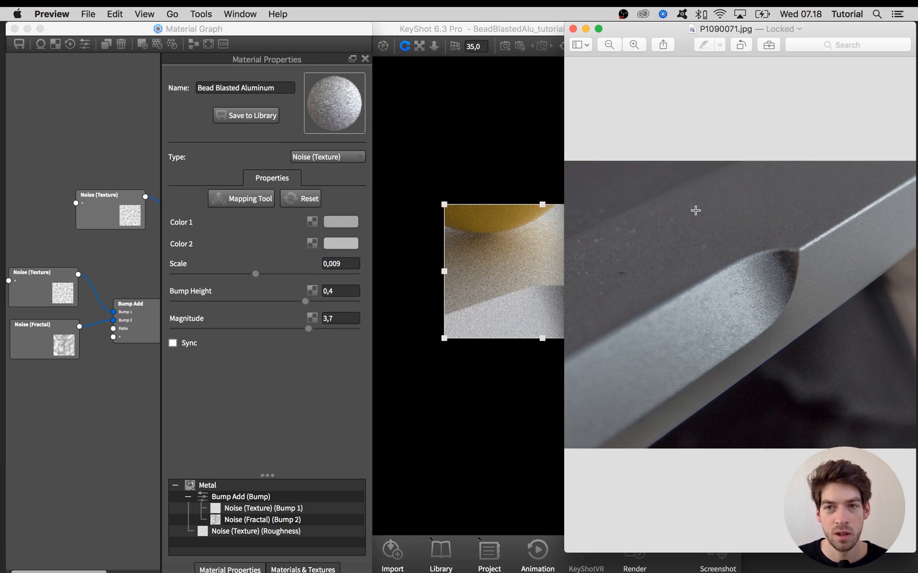
mouse_move(703, 223)
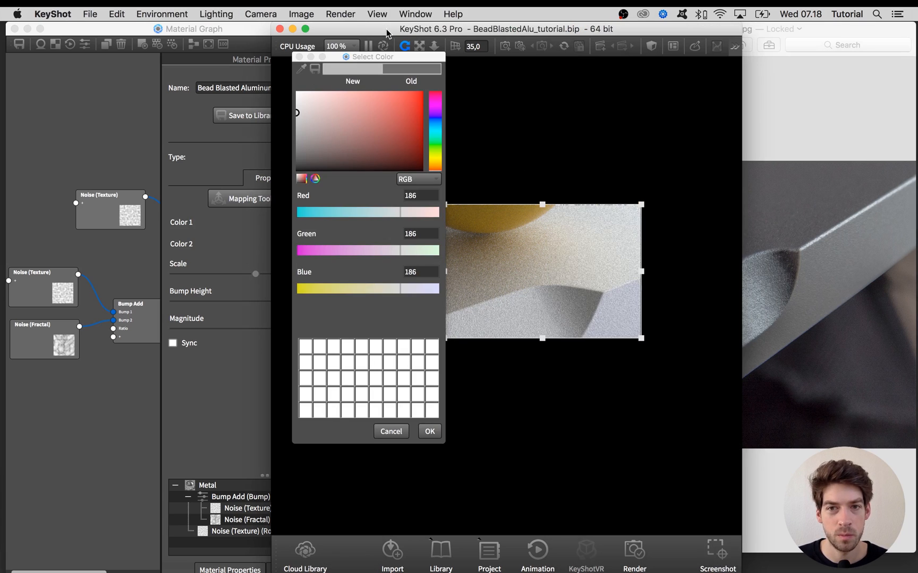
mouse_move(510, 284)
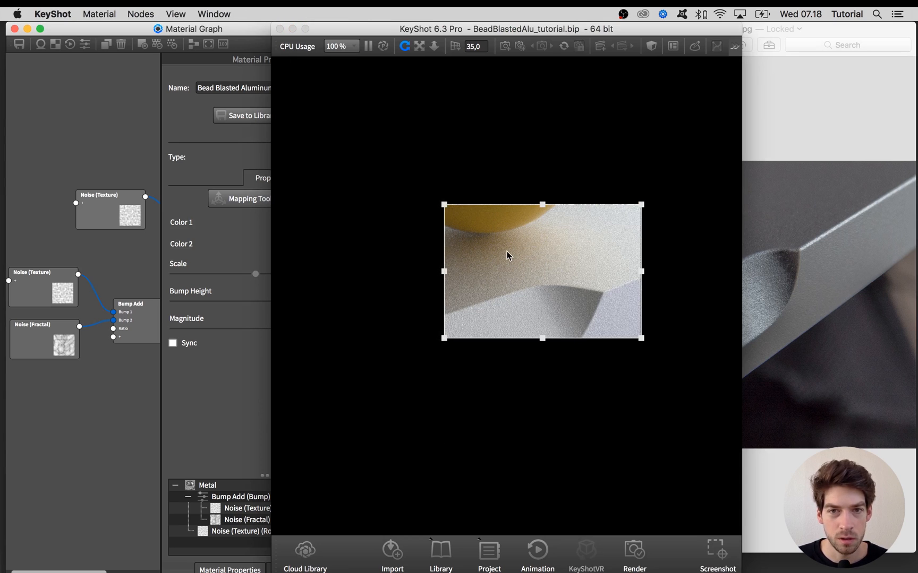
left_click(110, 209)
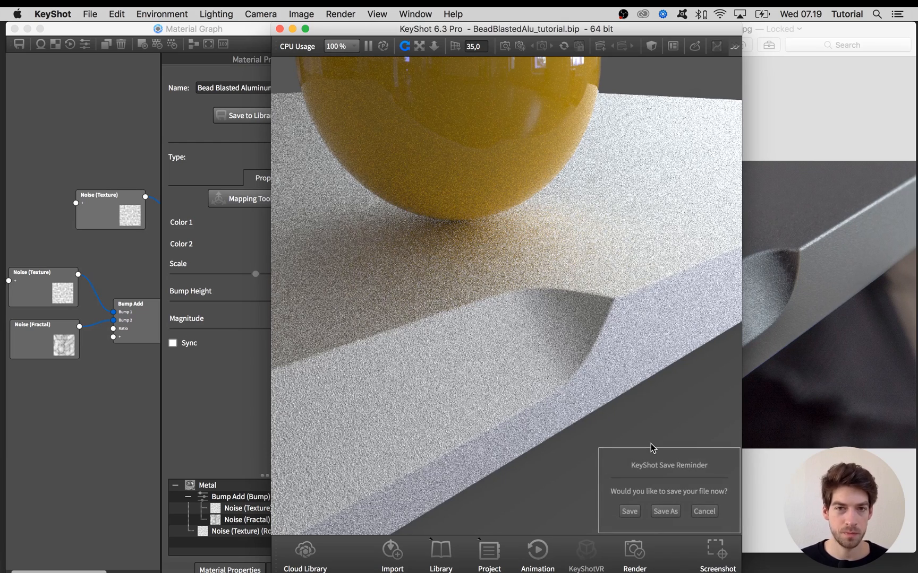
Cancel the KeyShot Save Reminder so the full bead-blasted render keeps refining.
left_click(703, 511)
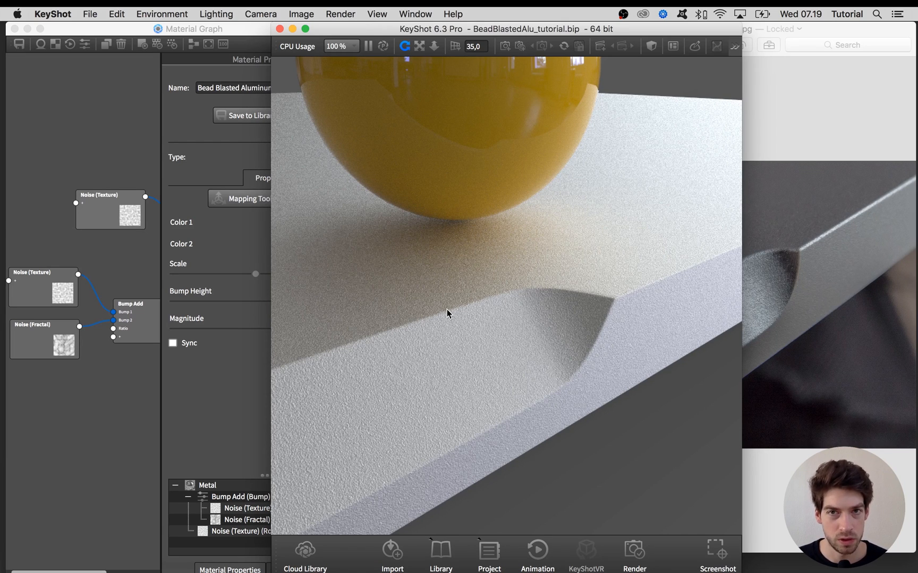
mouse_move(822, 331)
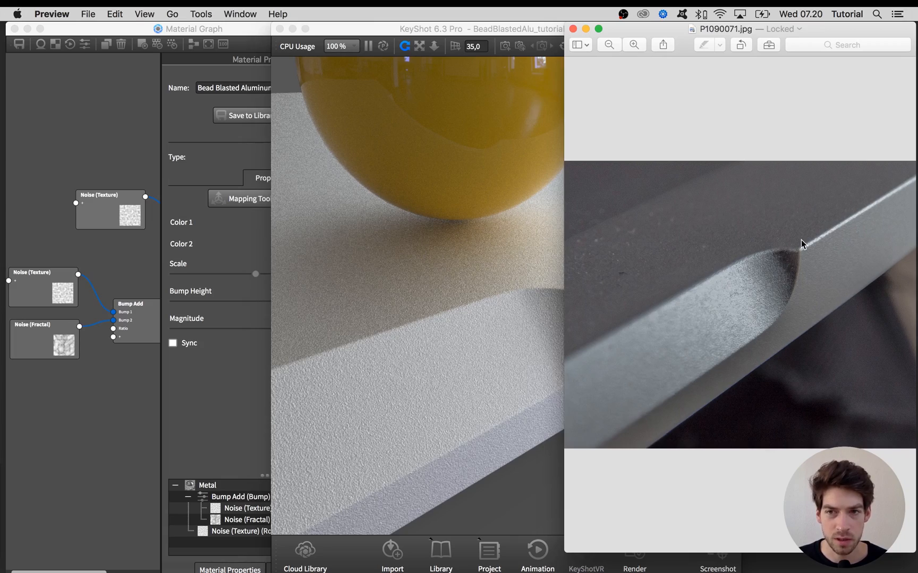
mouse_move(501, 498)
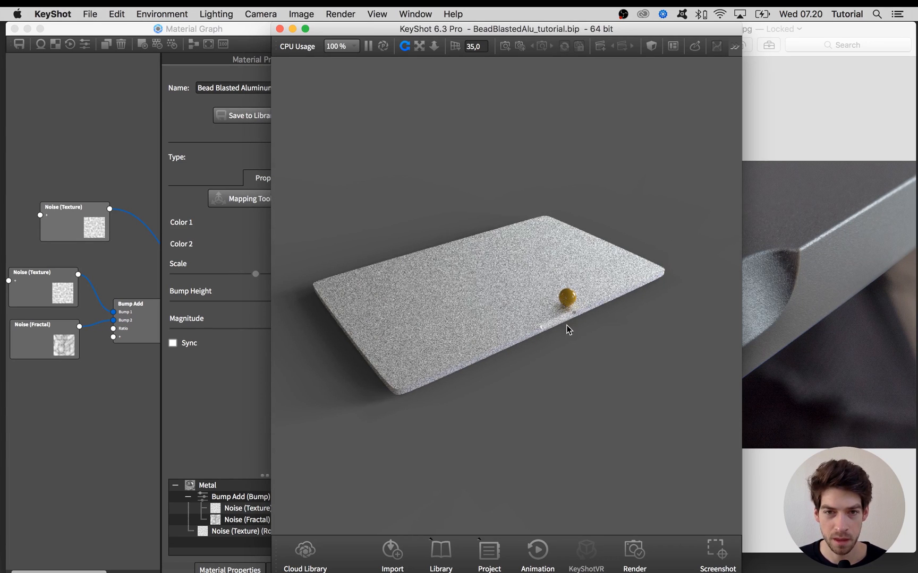
mouse_move(612, 380)
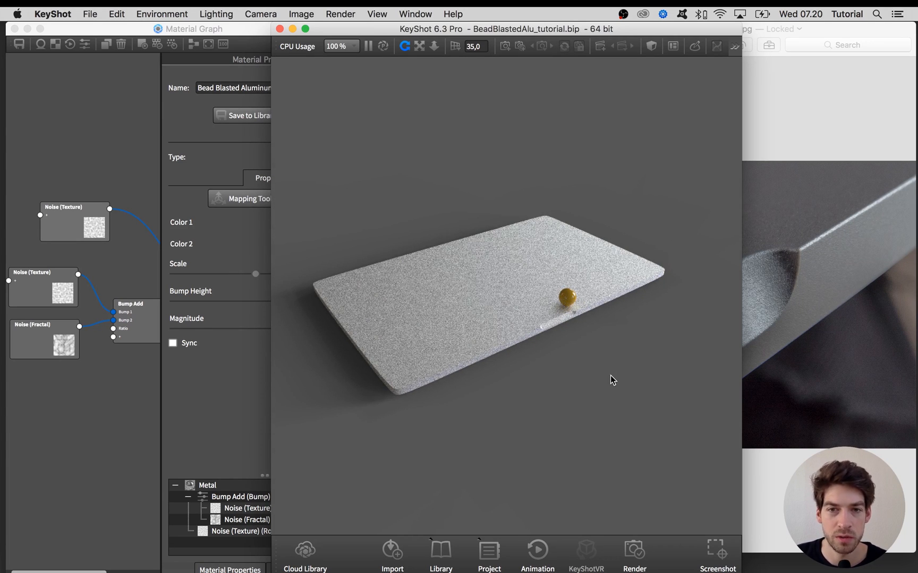